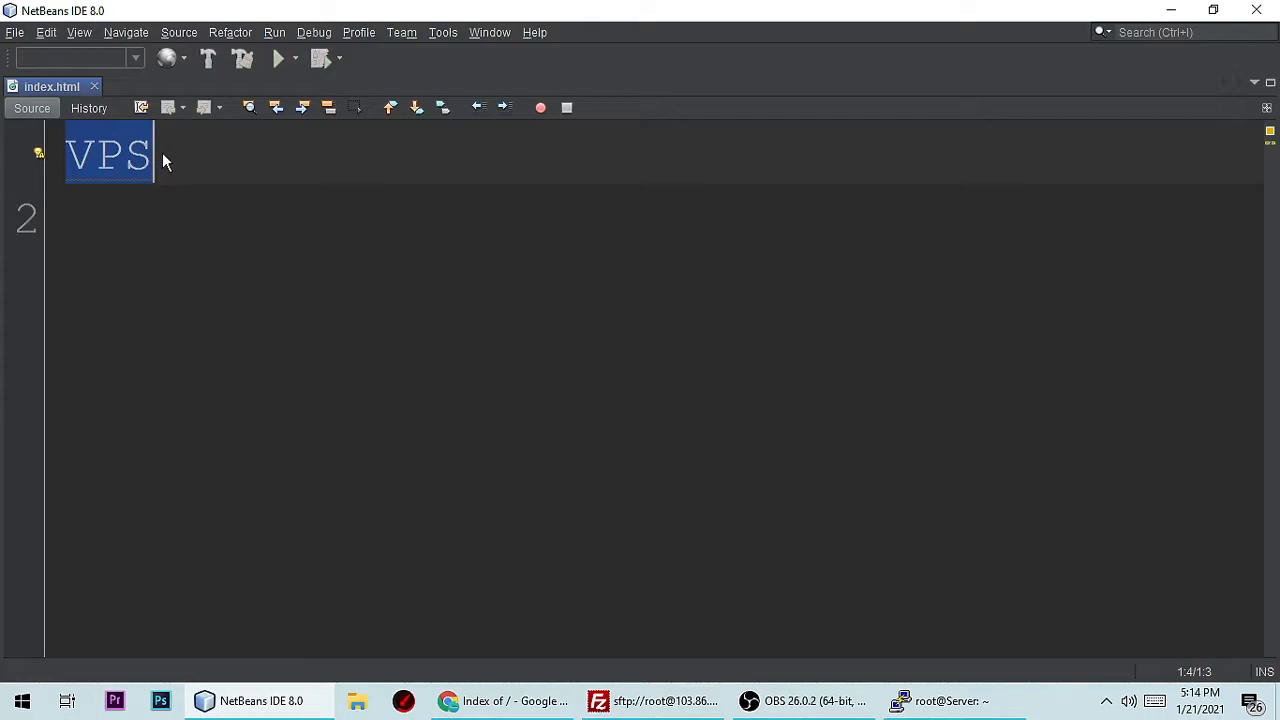
# Select the word VPS in the index.html editor
pyautogui.click(165, 154)
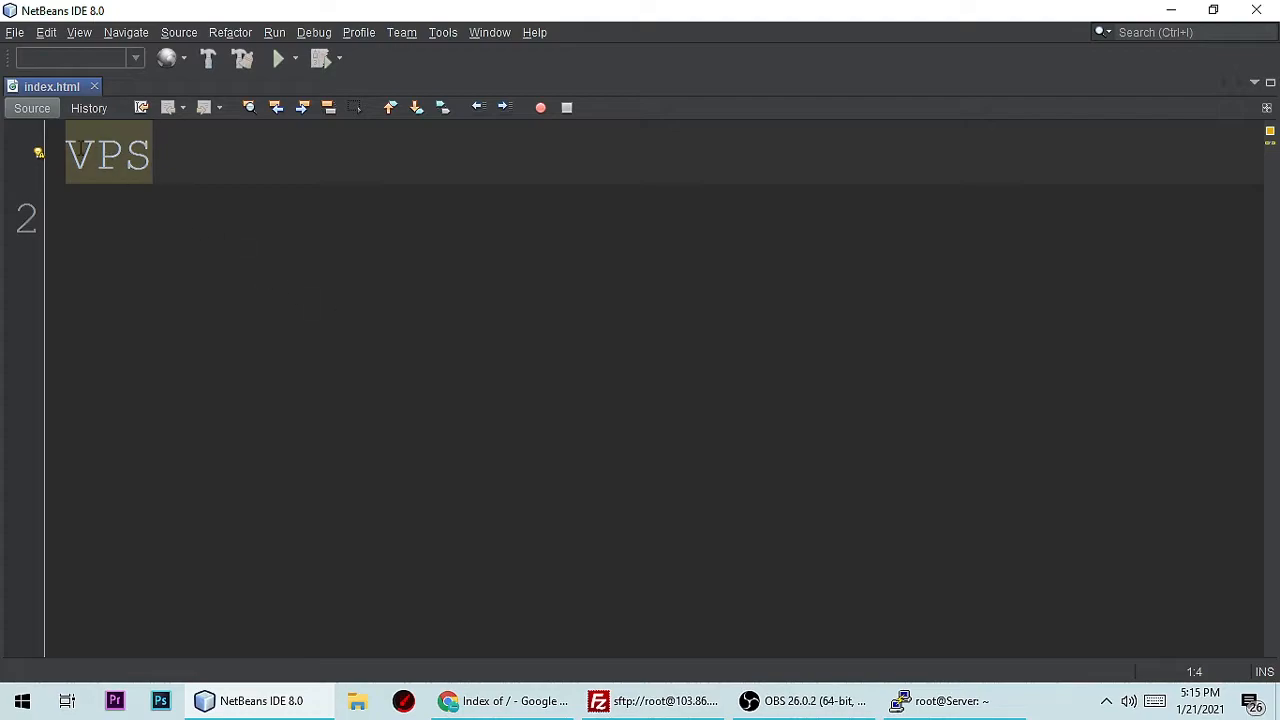
pyautogui.click(153, 155)
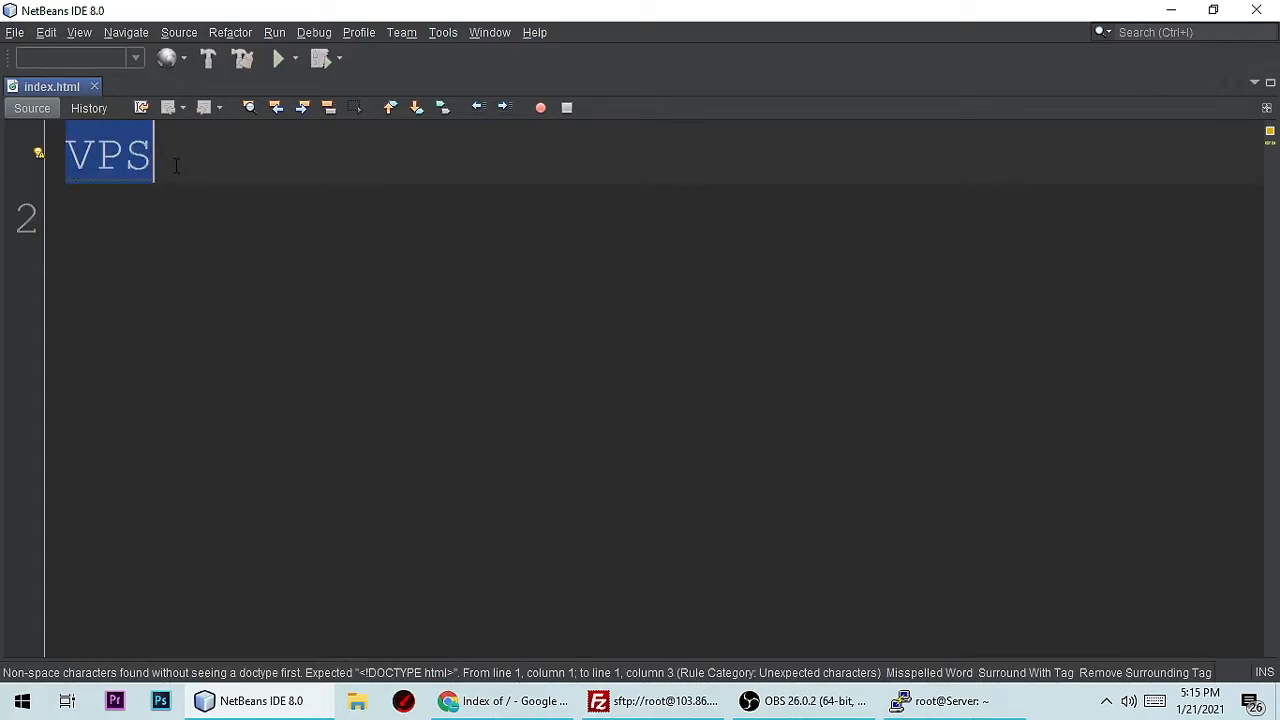
pyautogui.click(176, 166)
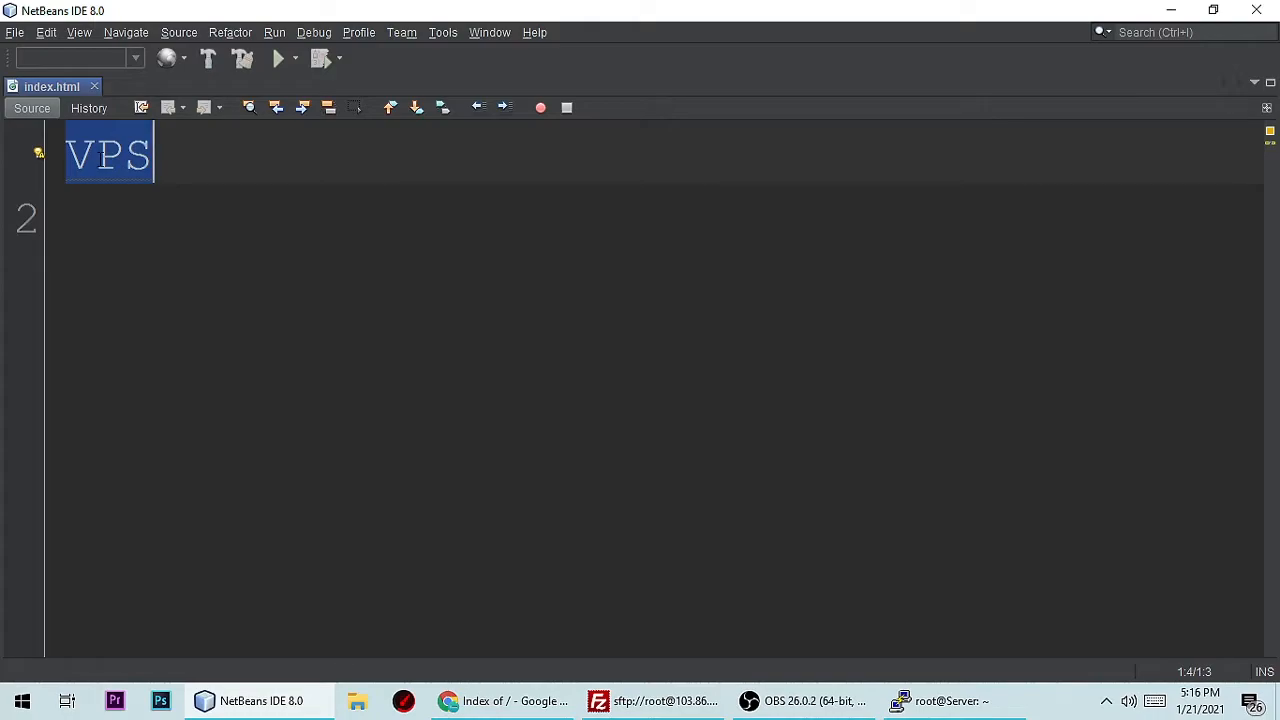
pyautogui.click(98, 153)
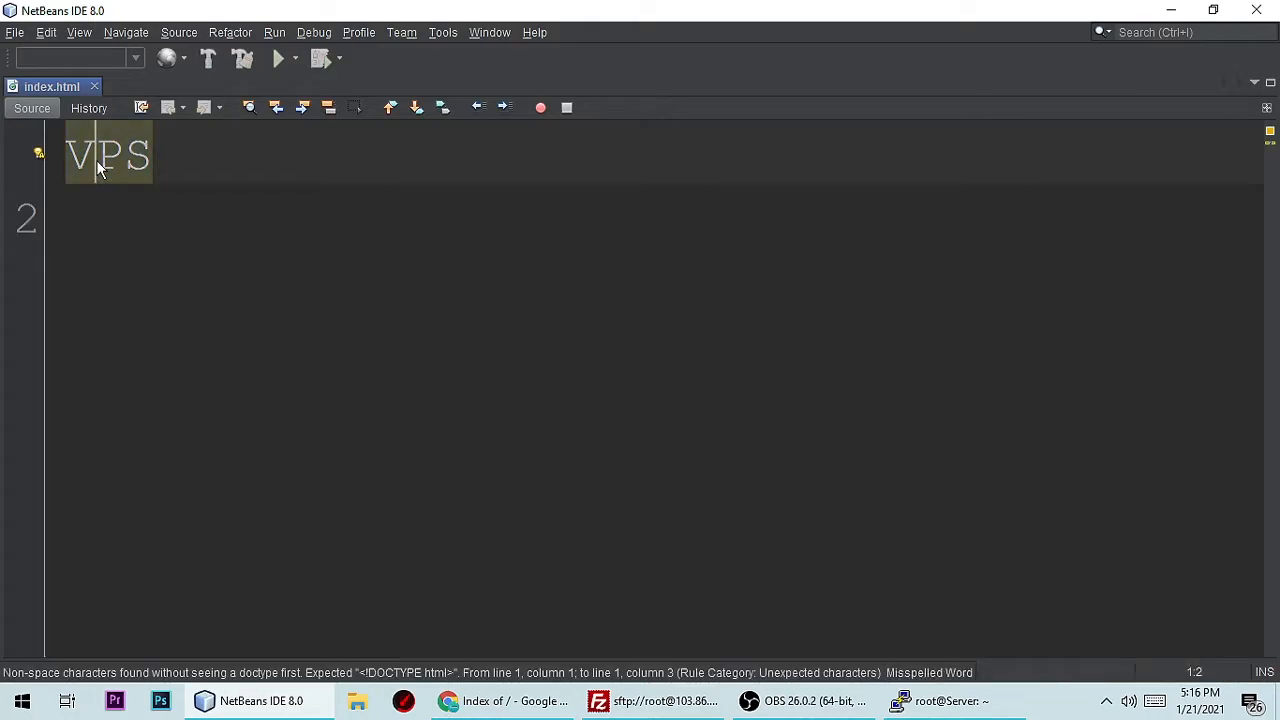
pyautogui.moveTo(65, 153); pyautogui.dragTo(152, 153)
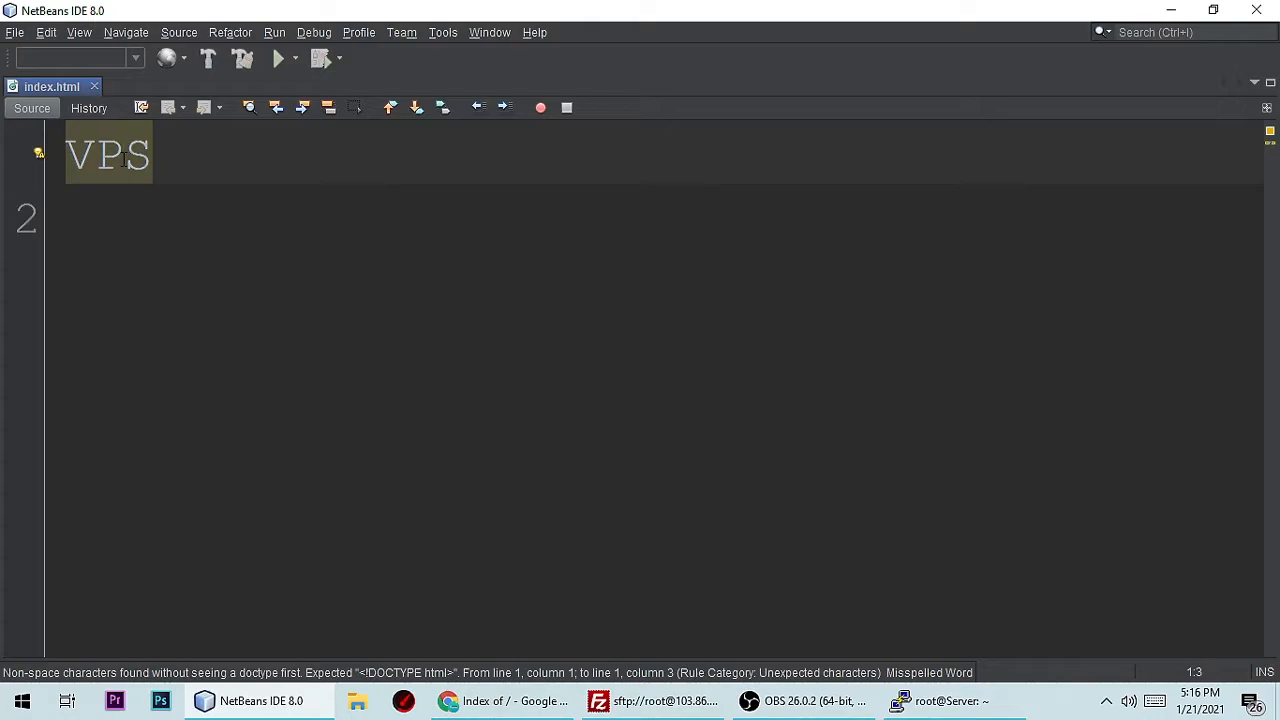
pyautogui.click(126, 153)
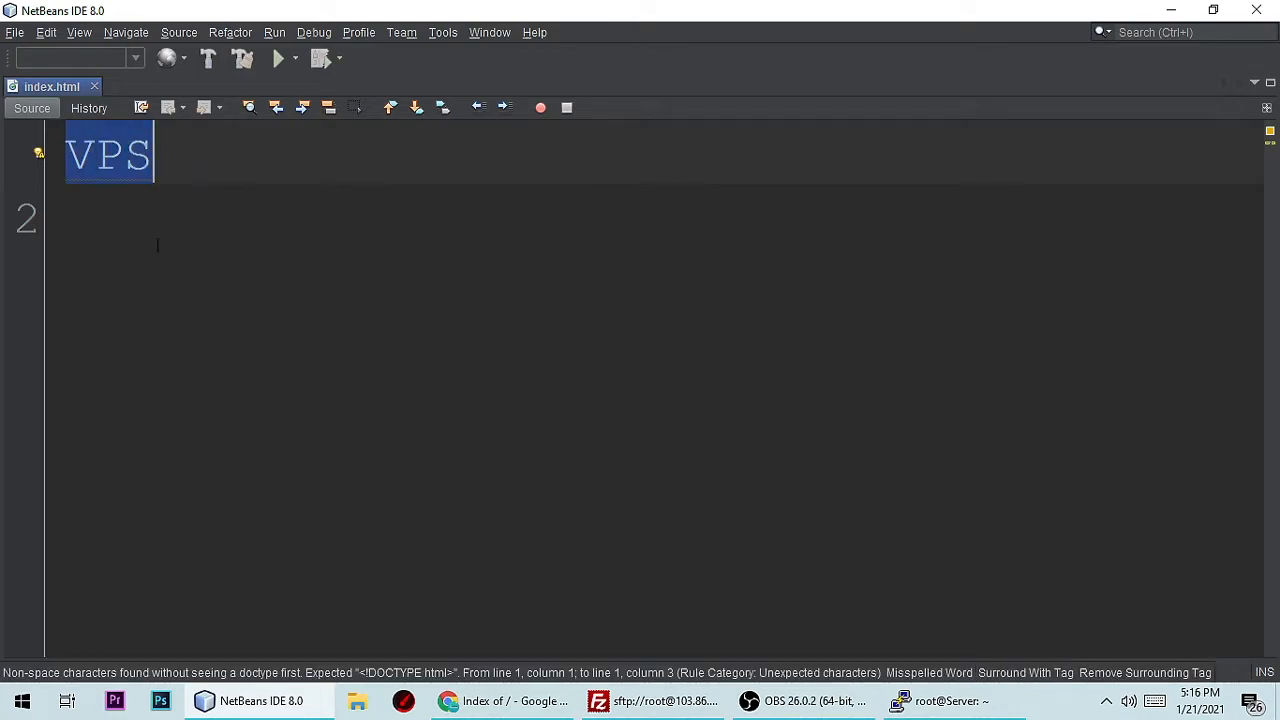
# In Chrome, select the server IP address in the address bar
pyautogui.click(447, 700)
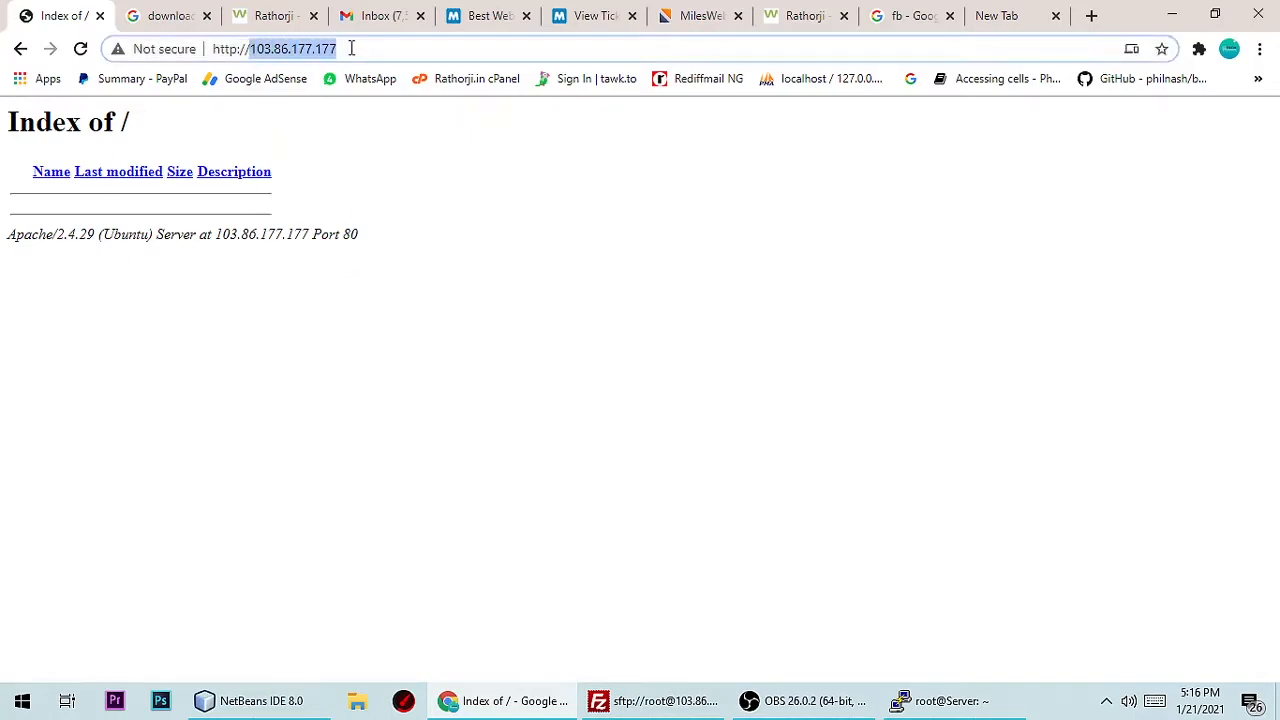
pyautogui.click(253, 48)
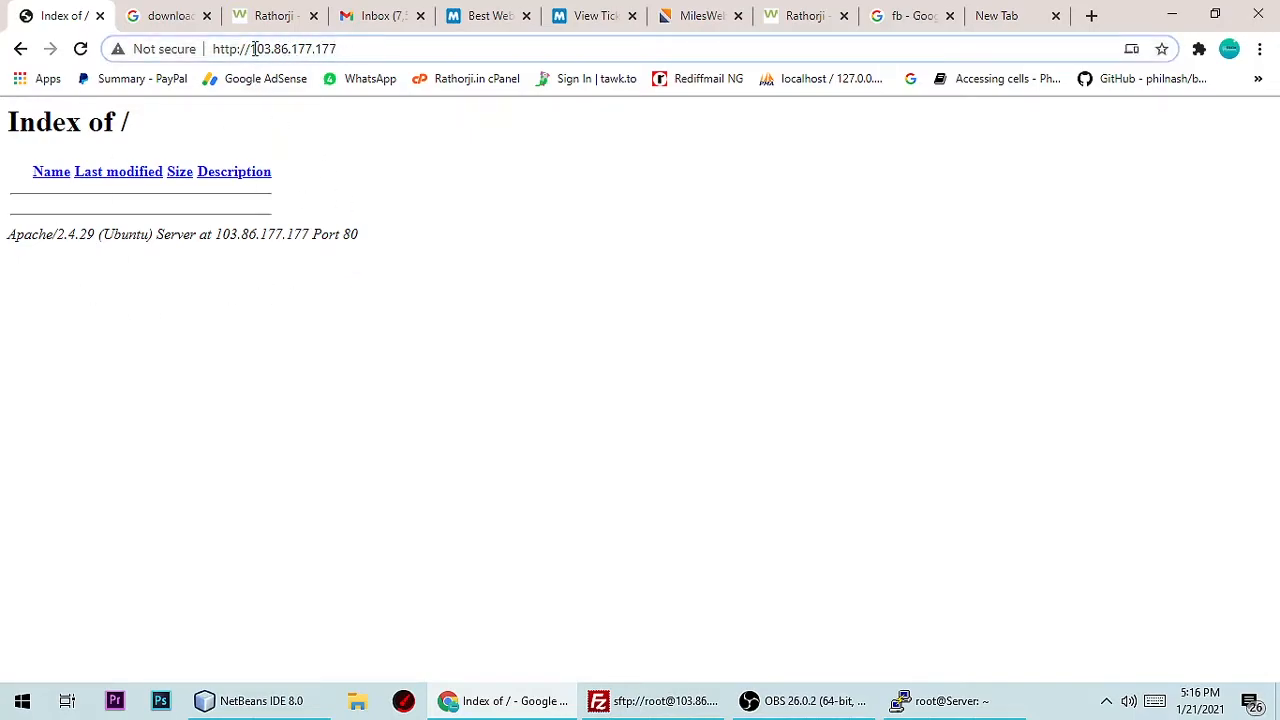
pyautogui.doubleClick(275, 48)
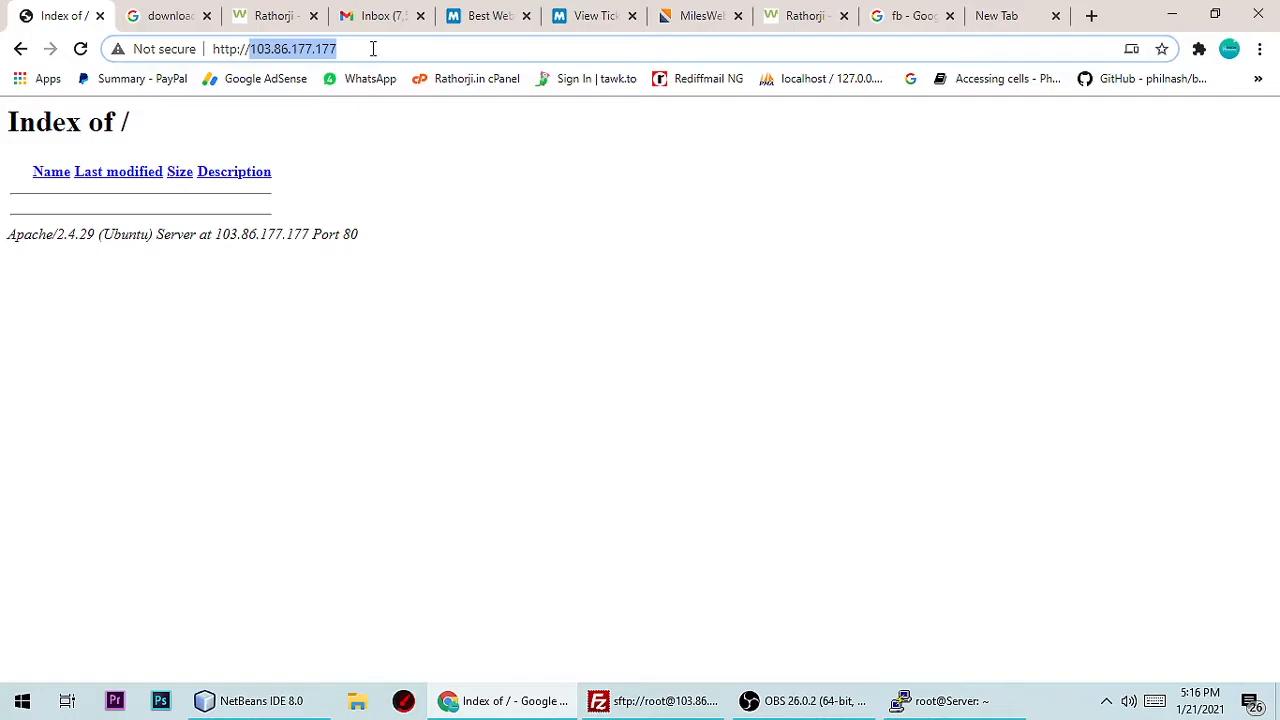
pyautogui.click(250, 48)
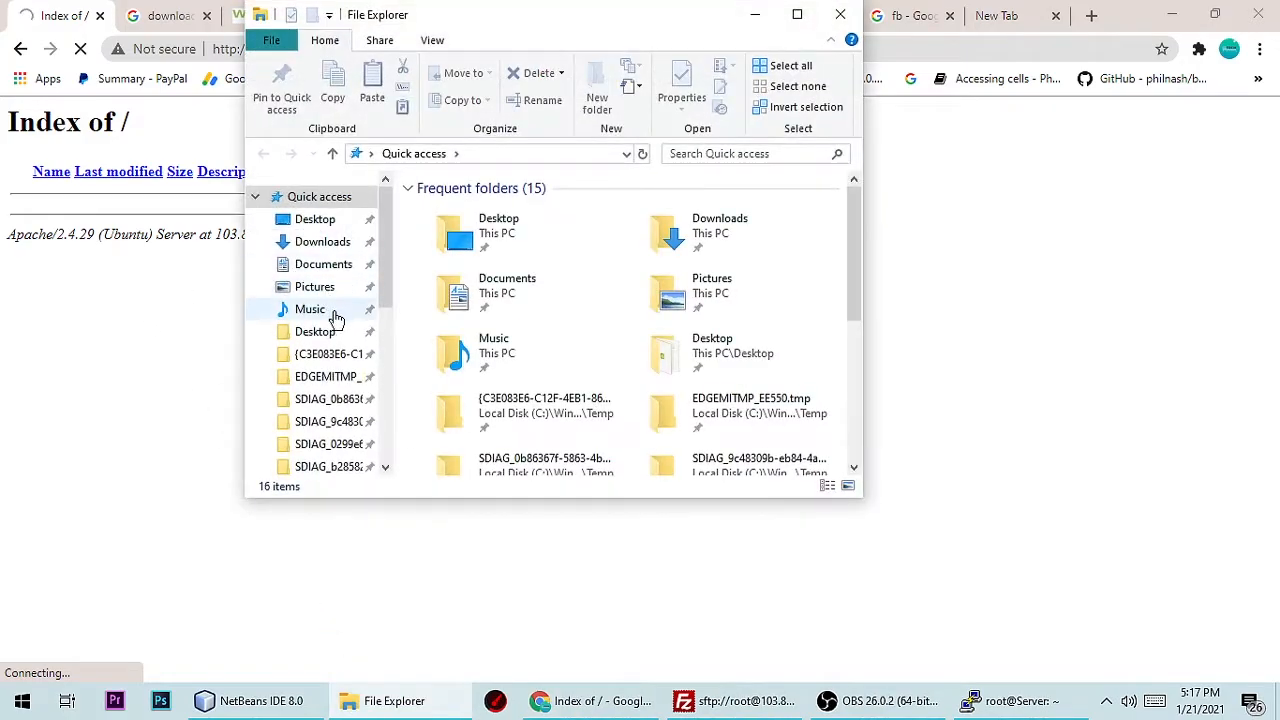
# Browse to C:\xampp\htdocs\html-tutorial with index.html, then return to NetBeans
pyautogui.click(306, 376)
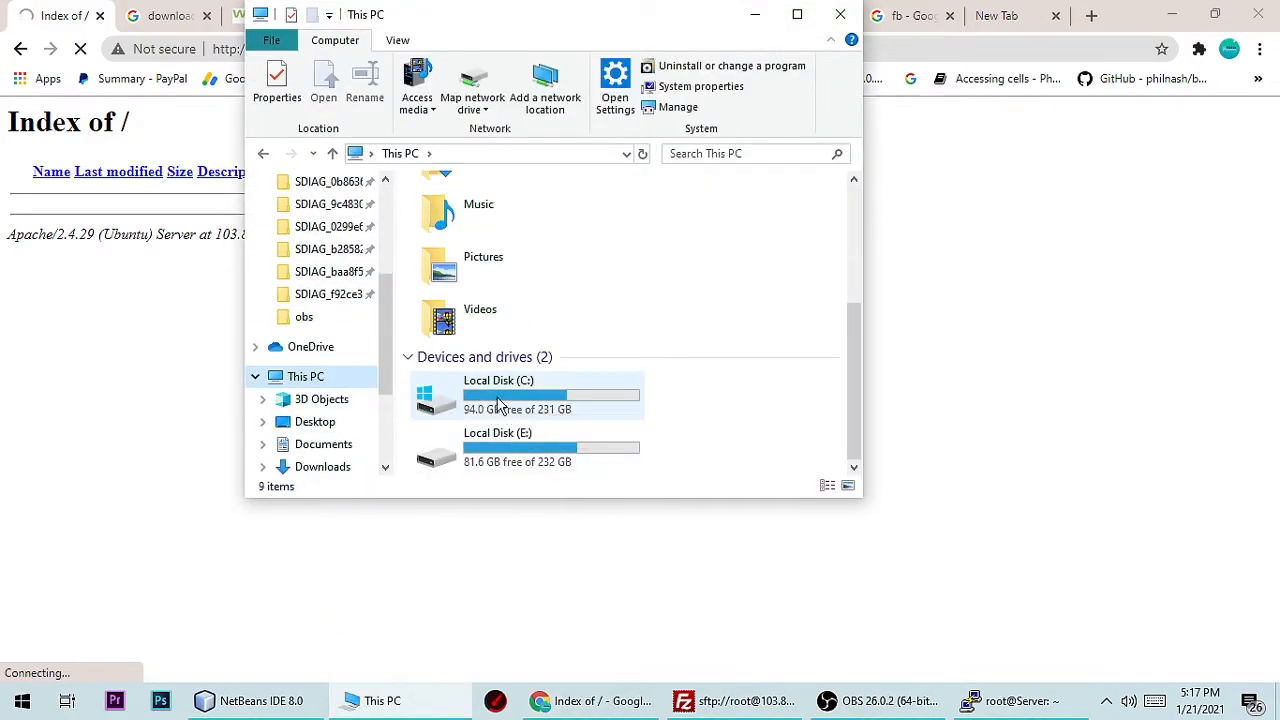
pyautogui.doubleClick(498, 395)
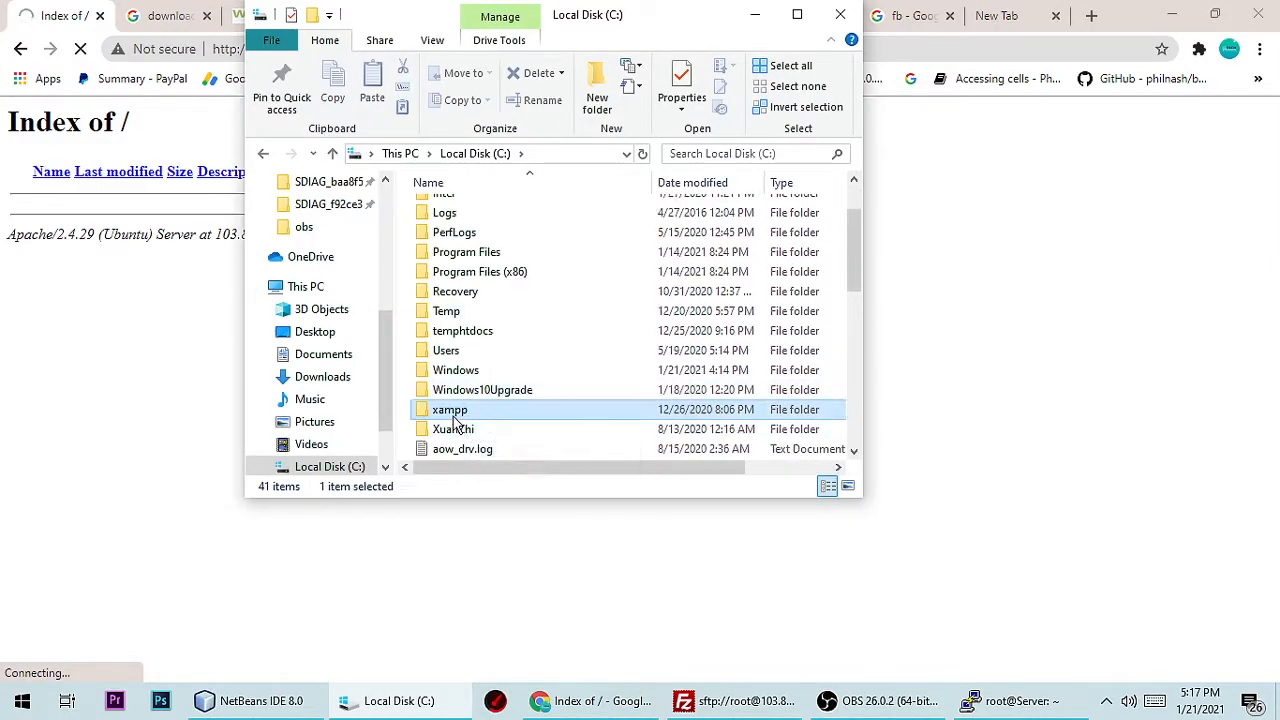
pyautogui.doubleClick(450, 409)
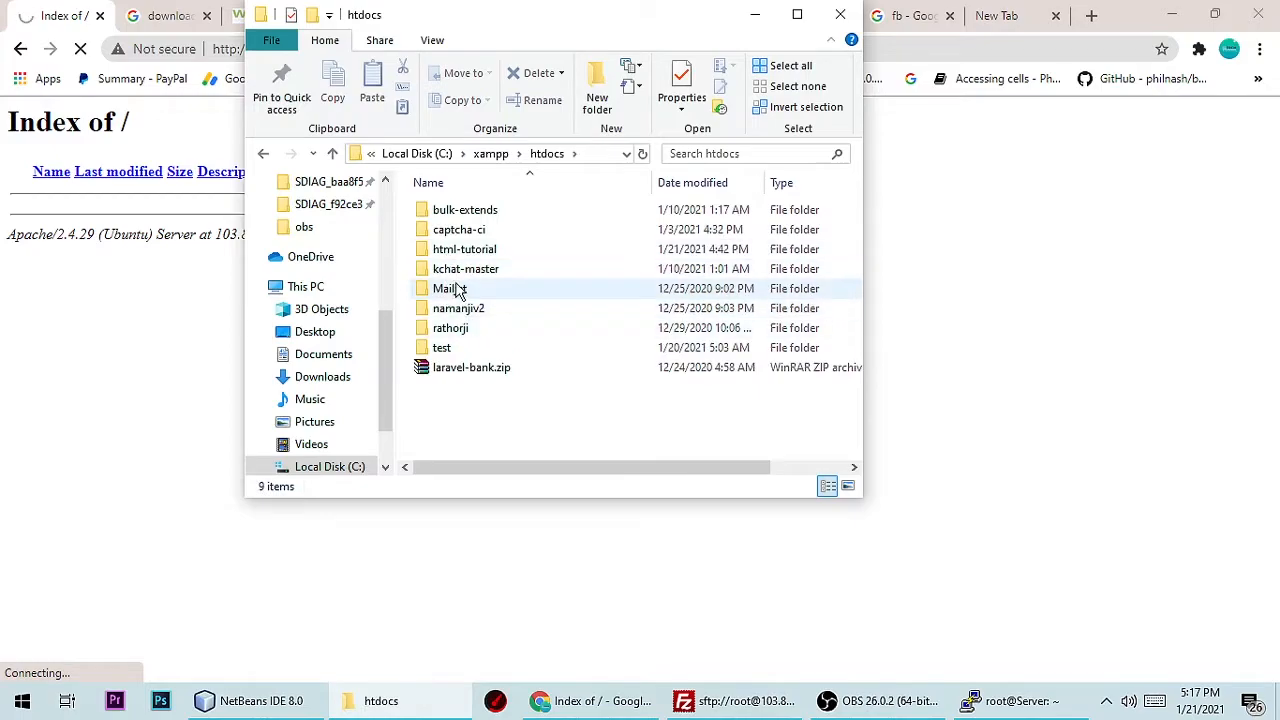
pyautogui.doubleClick(464, 249)
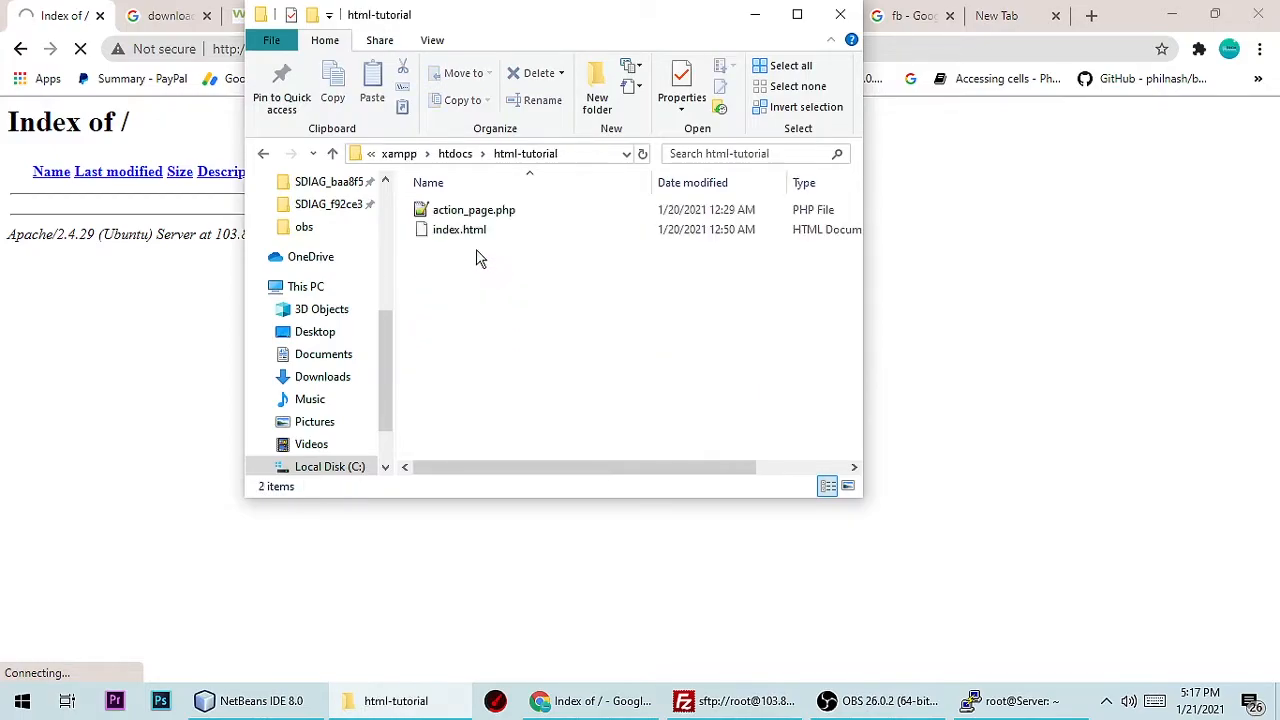
pyautogui.click(459, 229)
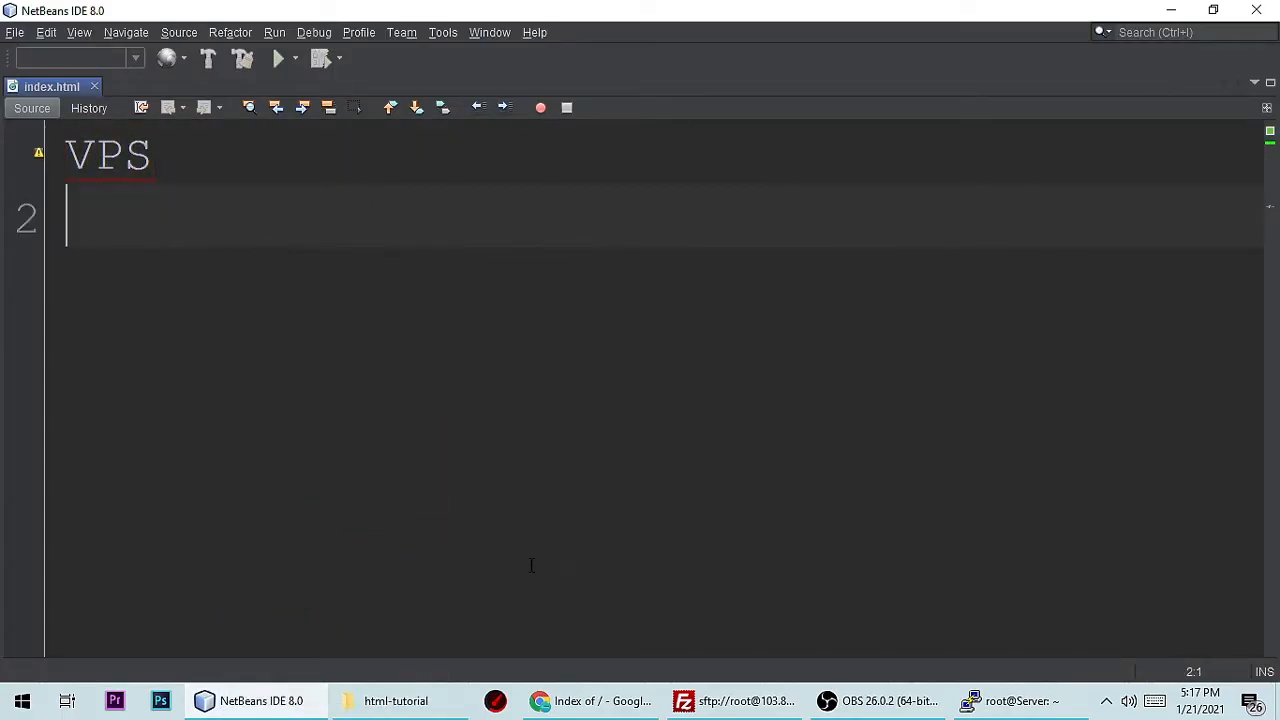
# Replace VPS with <h1>VPS</h1> in index.html, save, and switch to Chrome
pyautogui.click(395, 700)
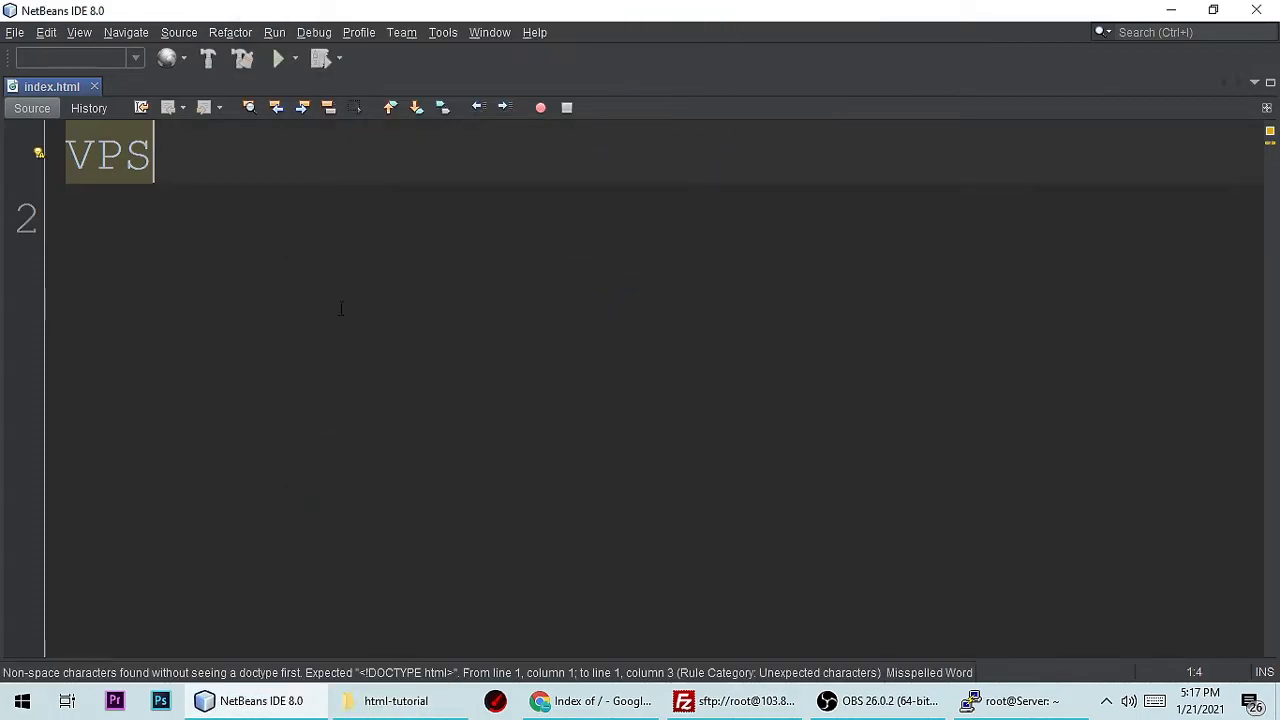
pyautogui.moveTo(66, 153); pyautogui.dragTo(152, 153)
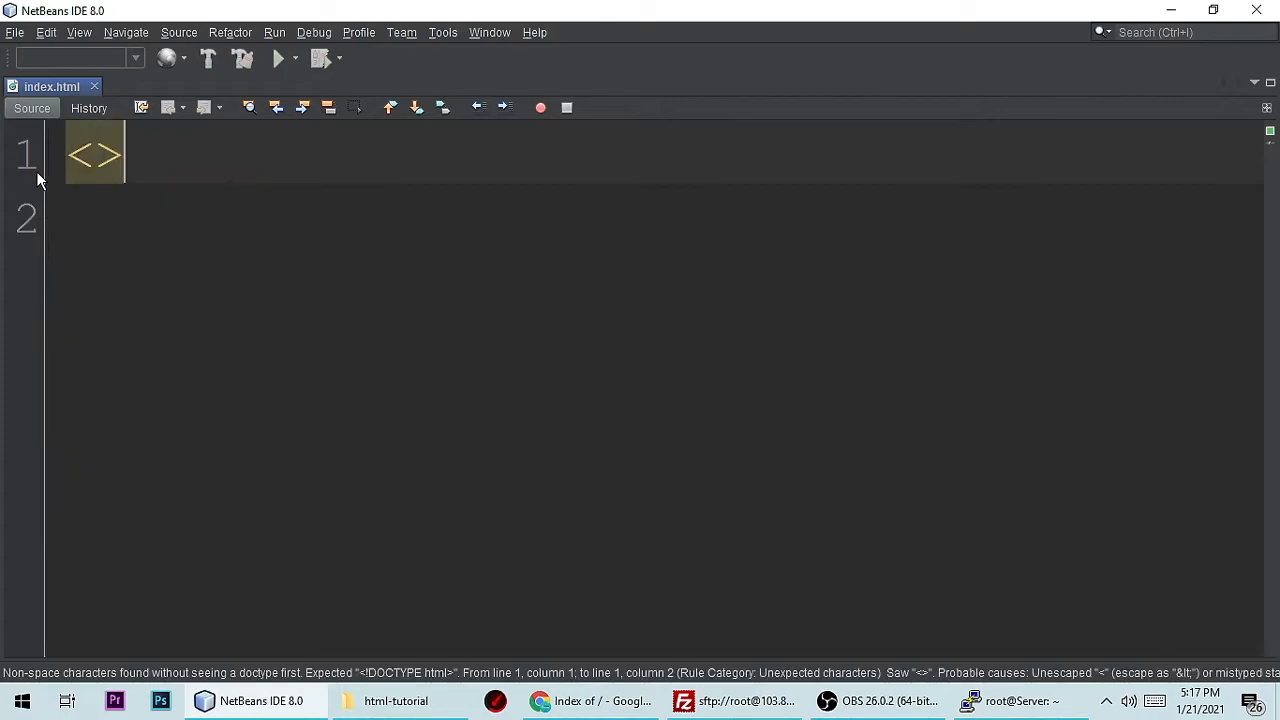
pyautogui.write('h1')
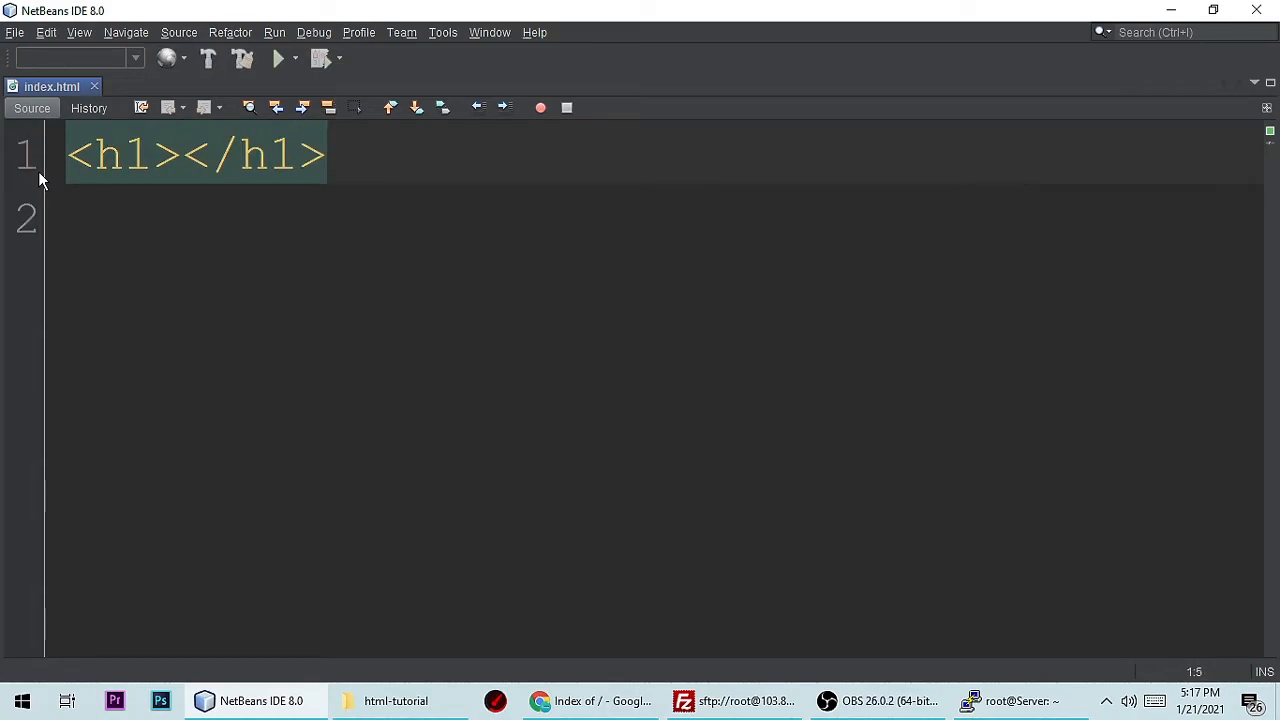
pyautogui.write('VPS')
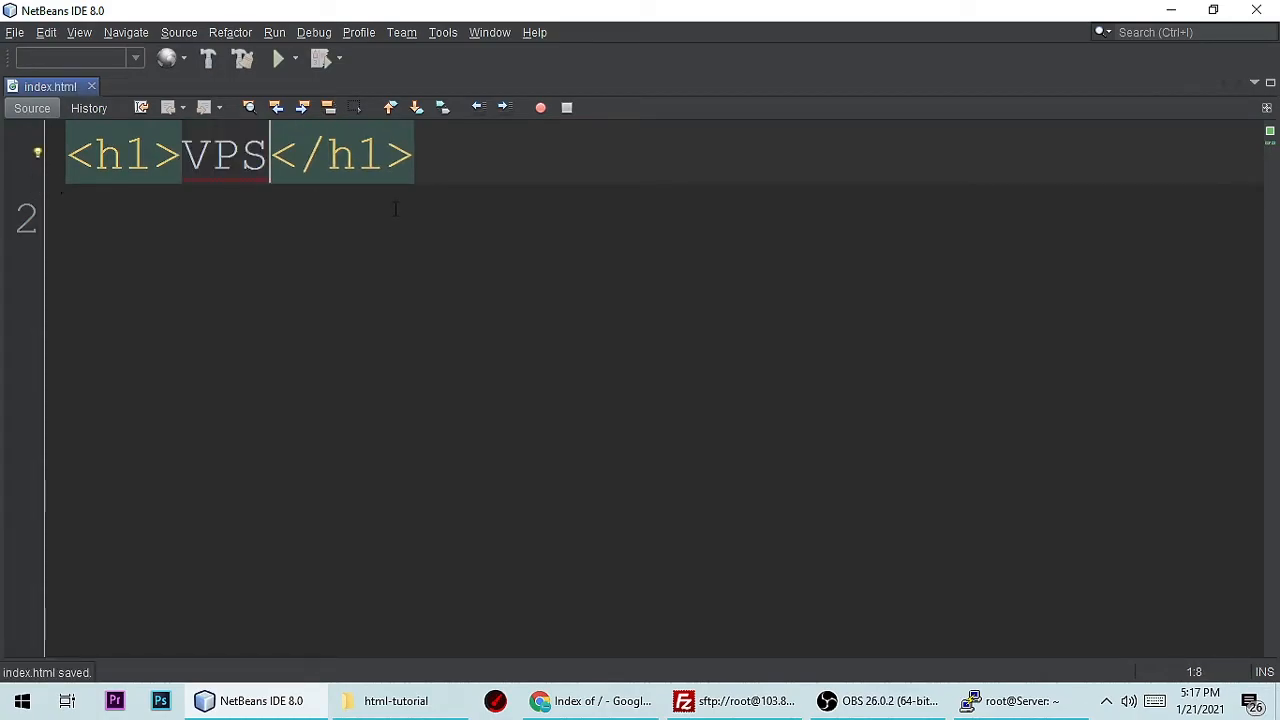
pyautogui.click(395, 700)
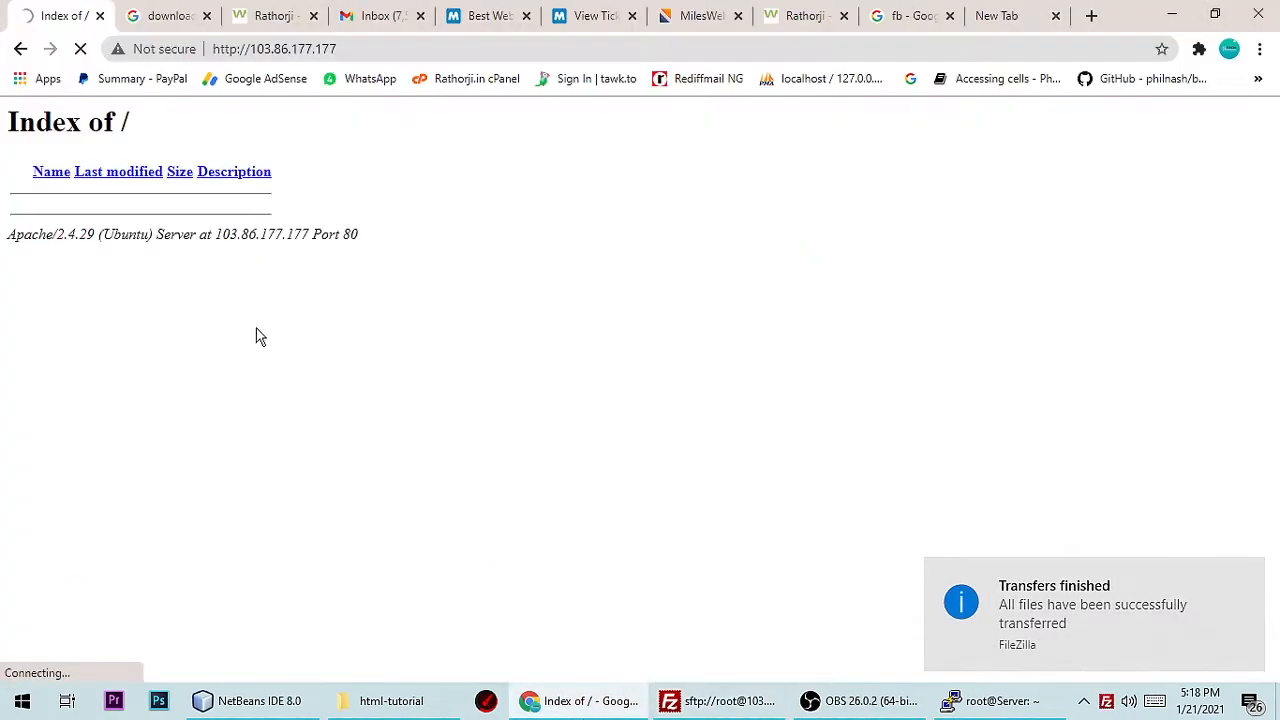
# Reload the server page, then append phpmyadmin to the IP address
pyautogui.click(80, 48)
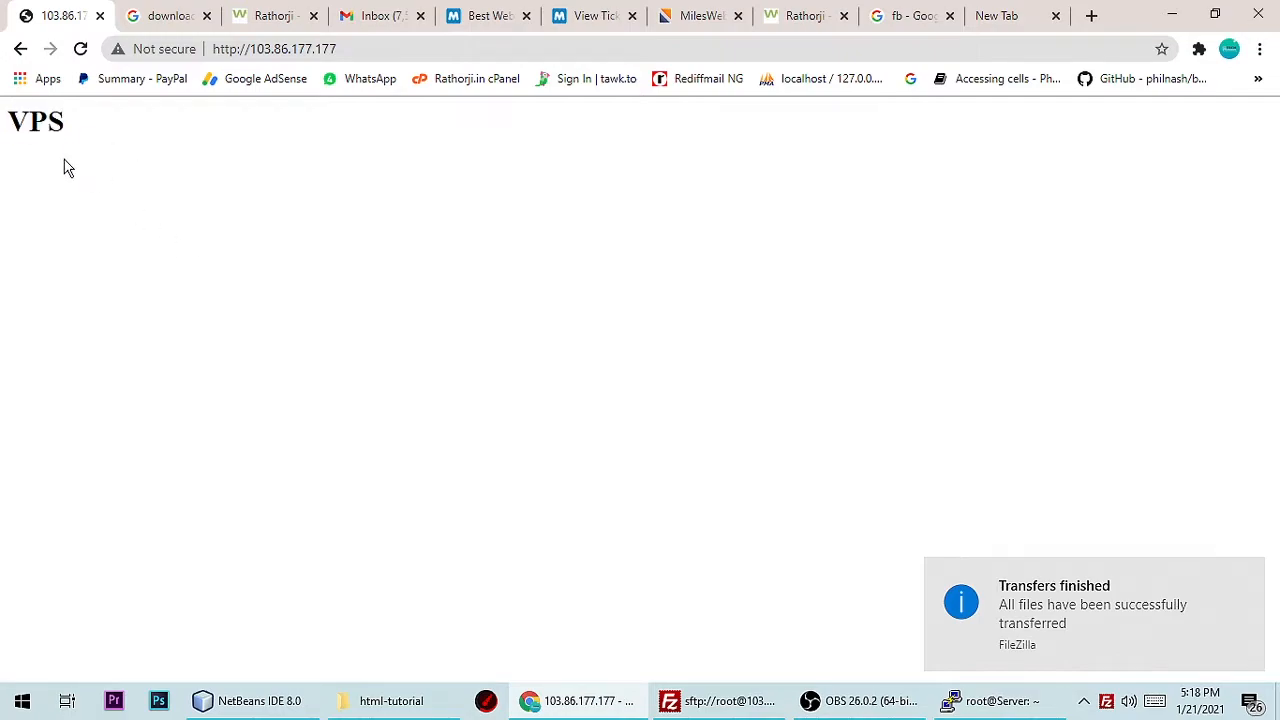
pyautogui.moveTo(192, 142)
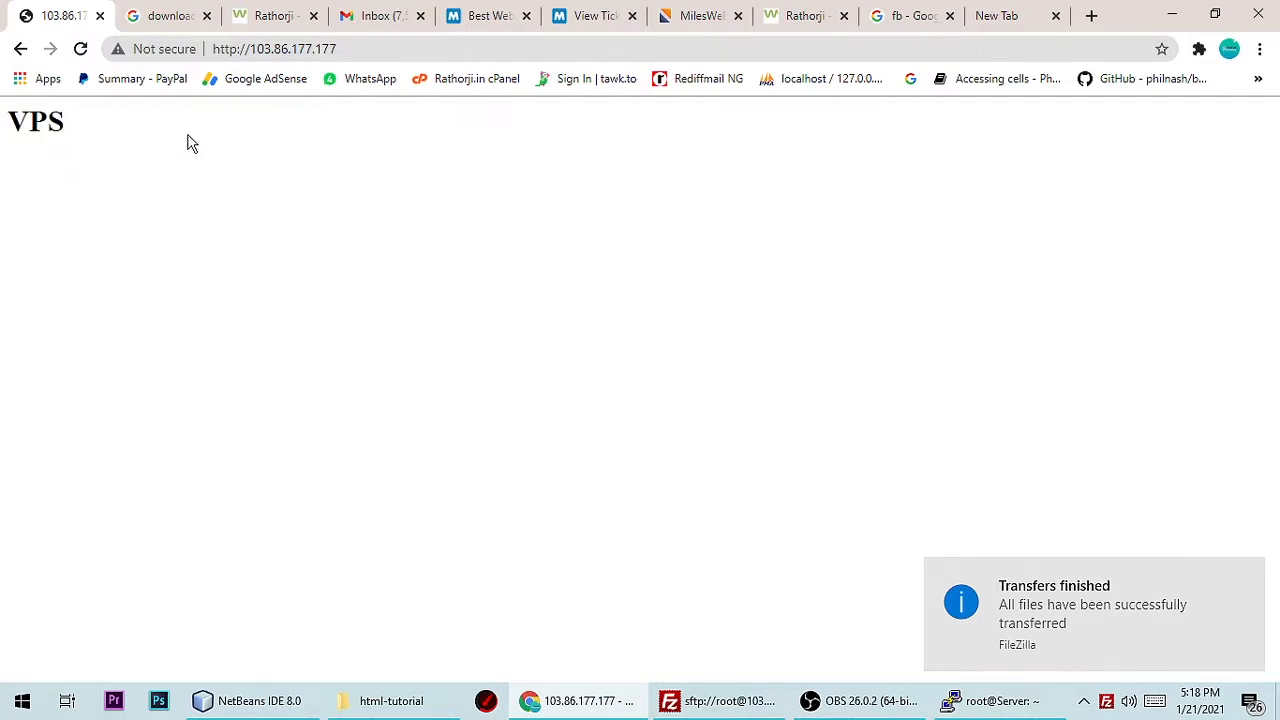
pyautogui.click(274, 48)
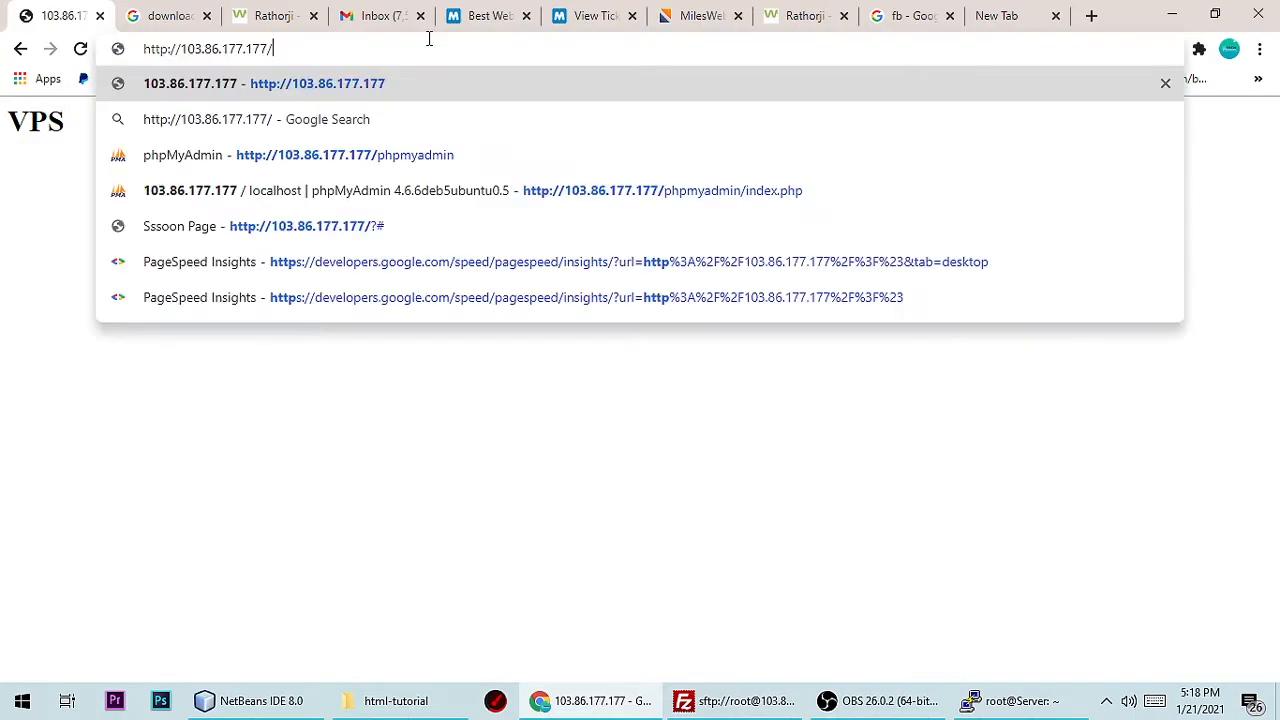
pyautogui.write('phpmyadmin')
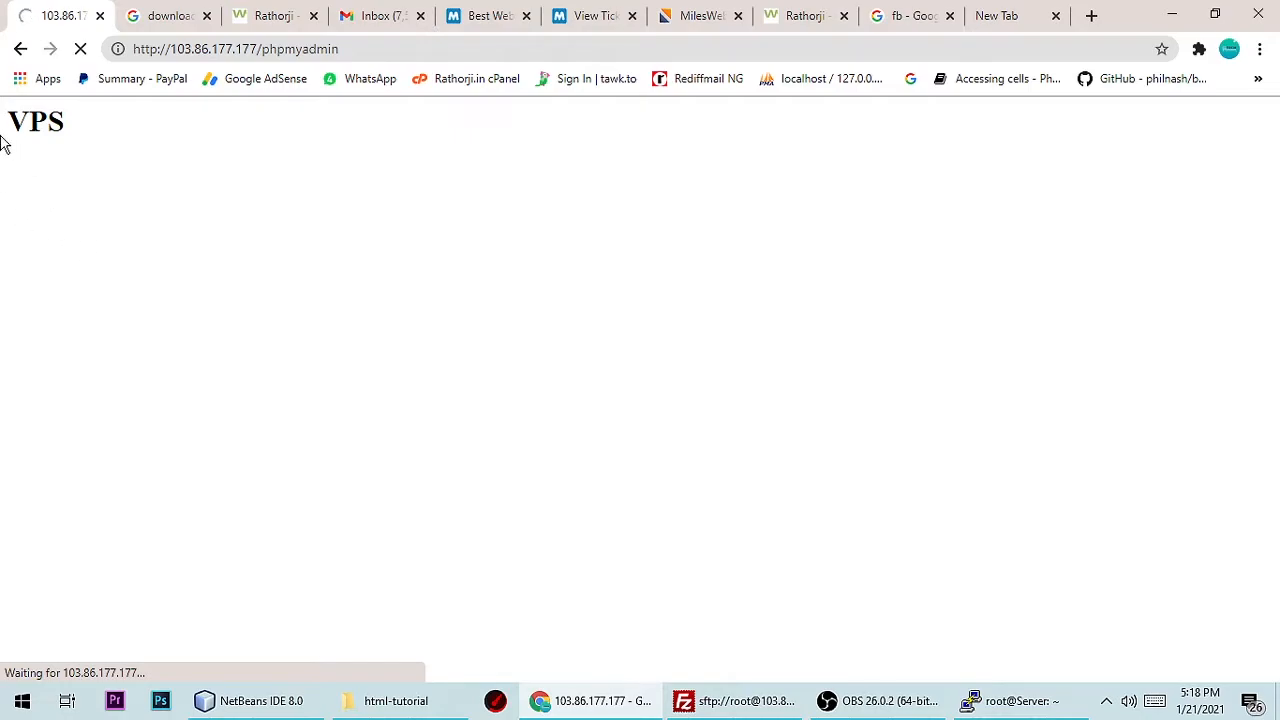
pyautogui.moveTo(173, 187)
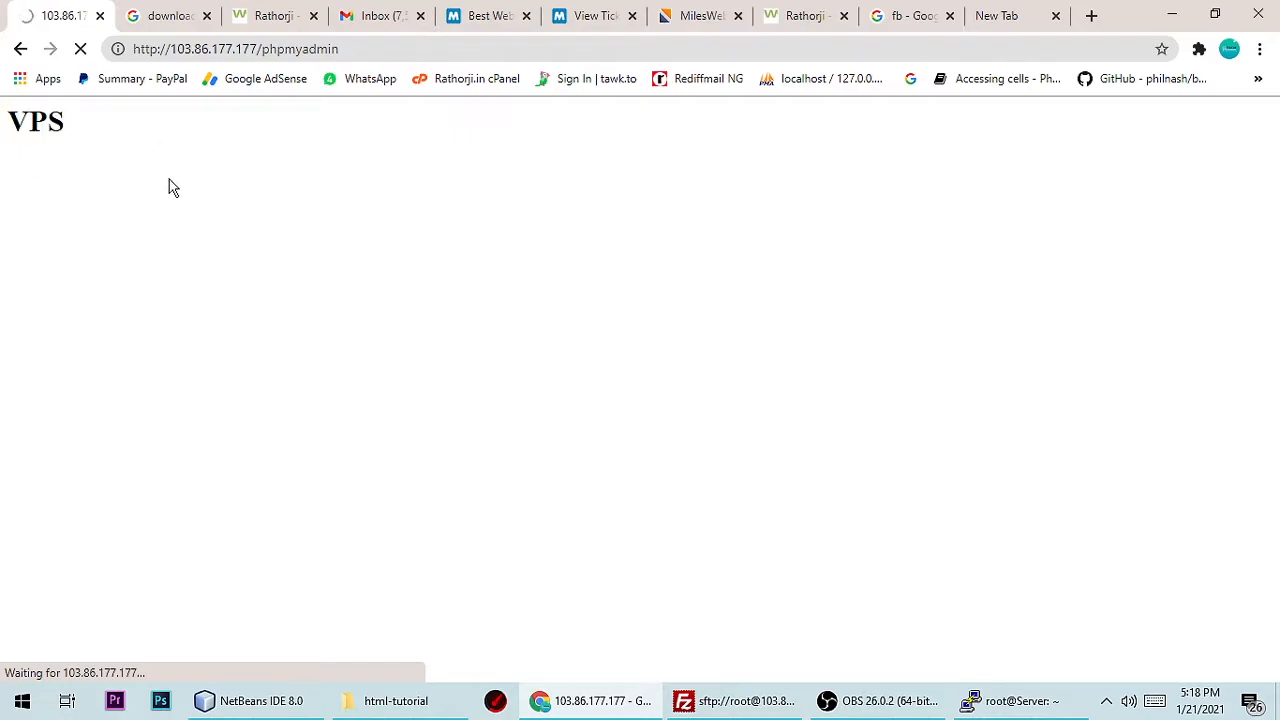
pyautogui.moveTo(159, 190)
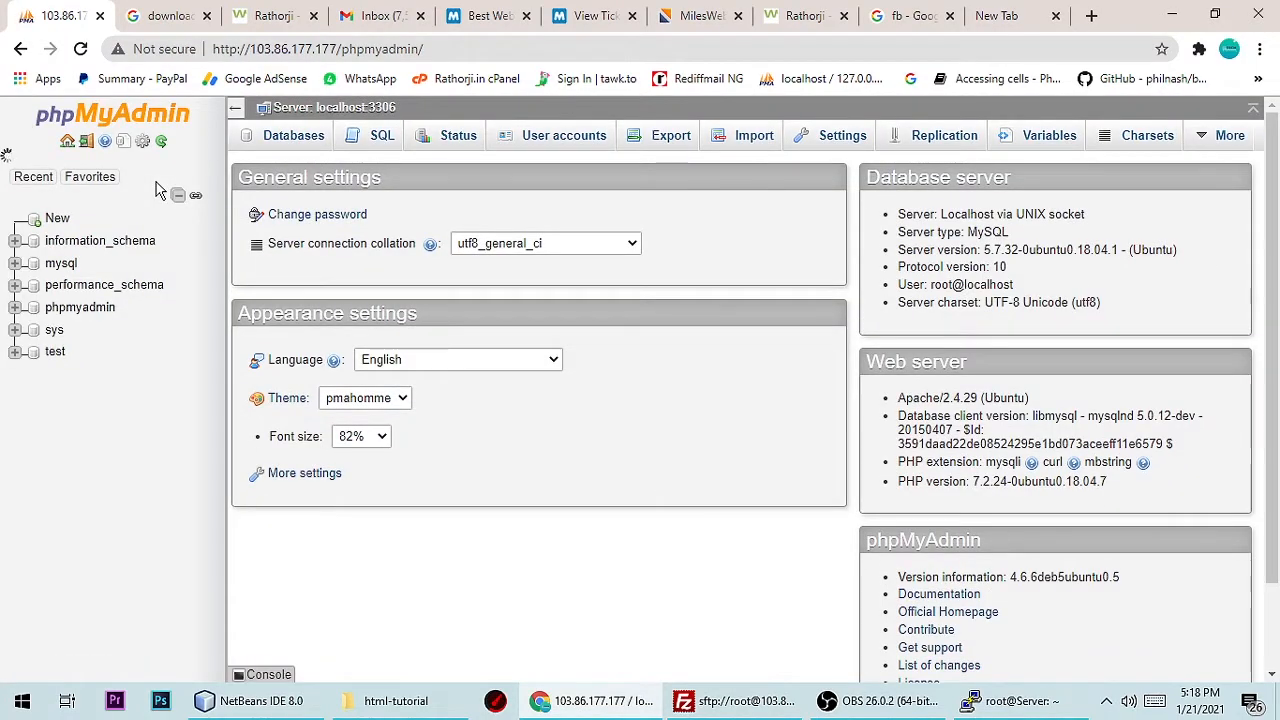
pyautogui.moveTo(213, 160)
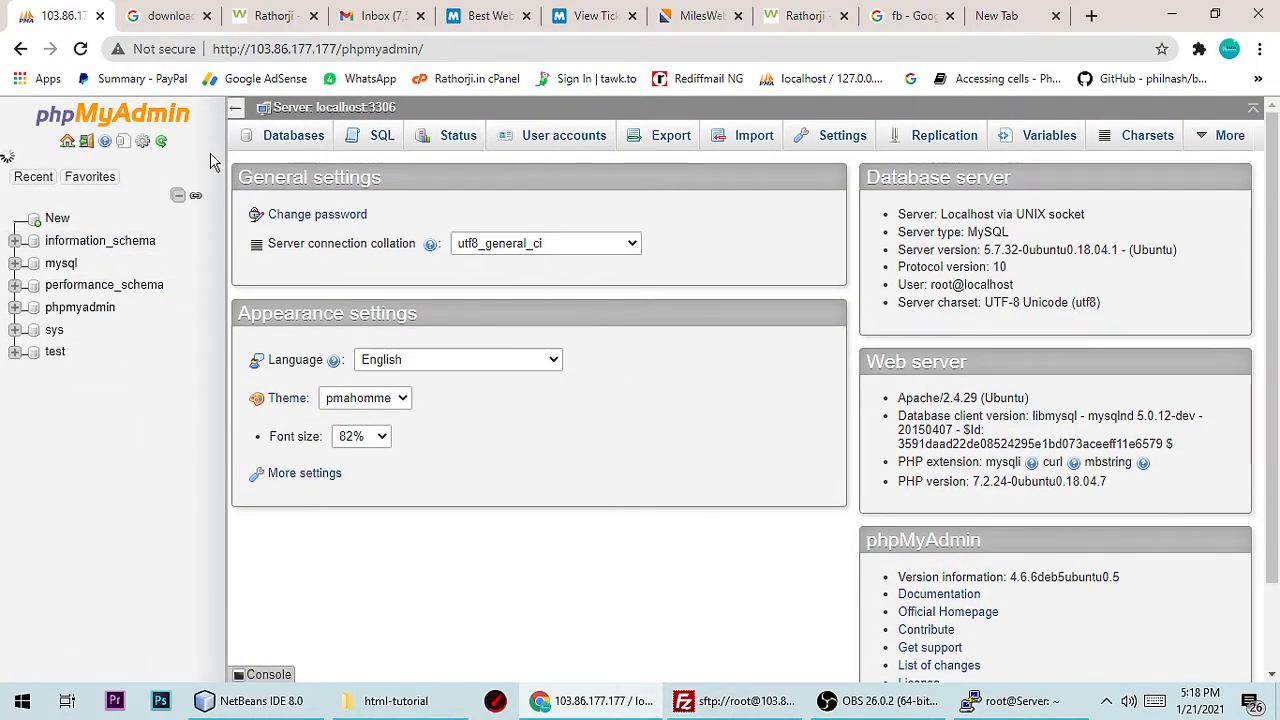
pyautogui.moveTo(90, 145)
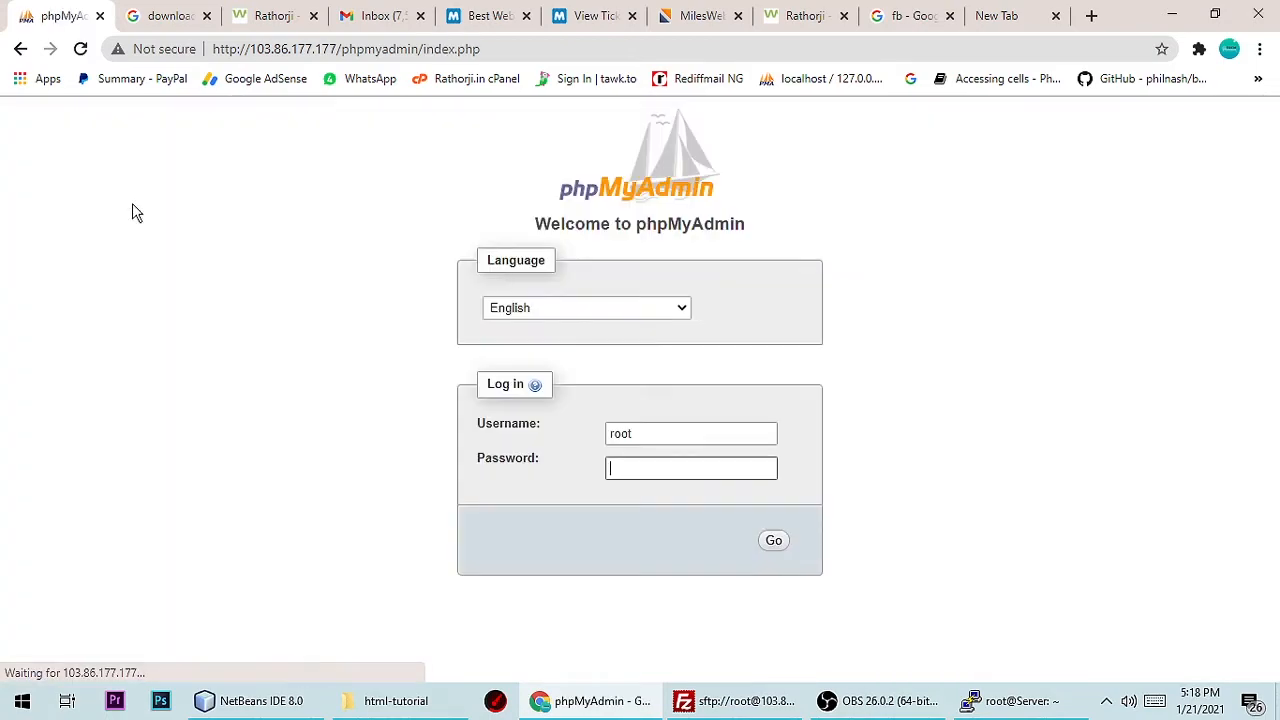
pyautogui.write('••')
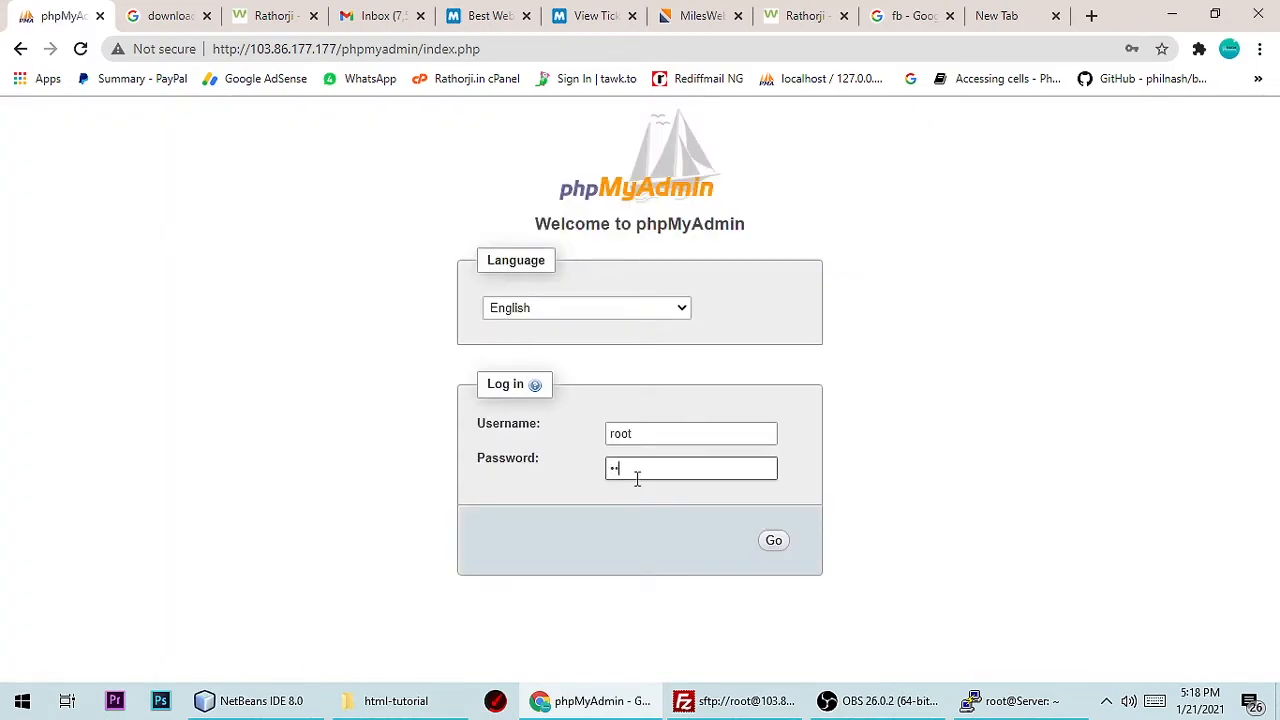
pyautogui.write('password')
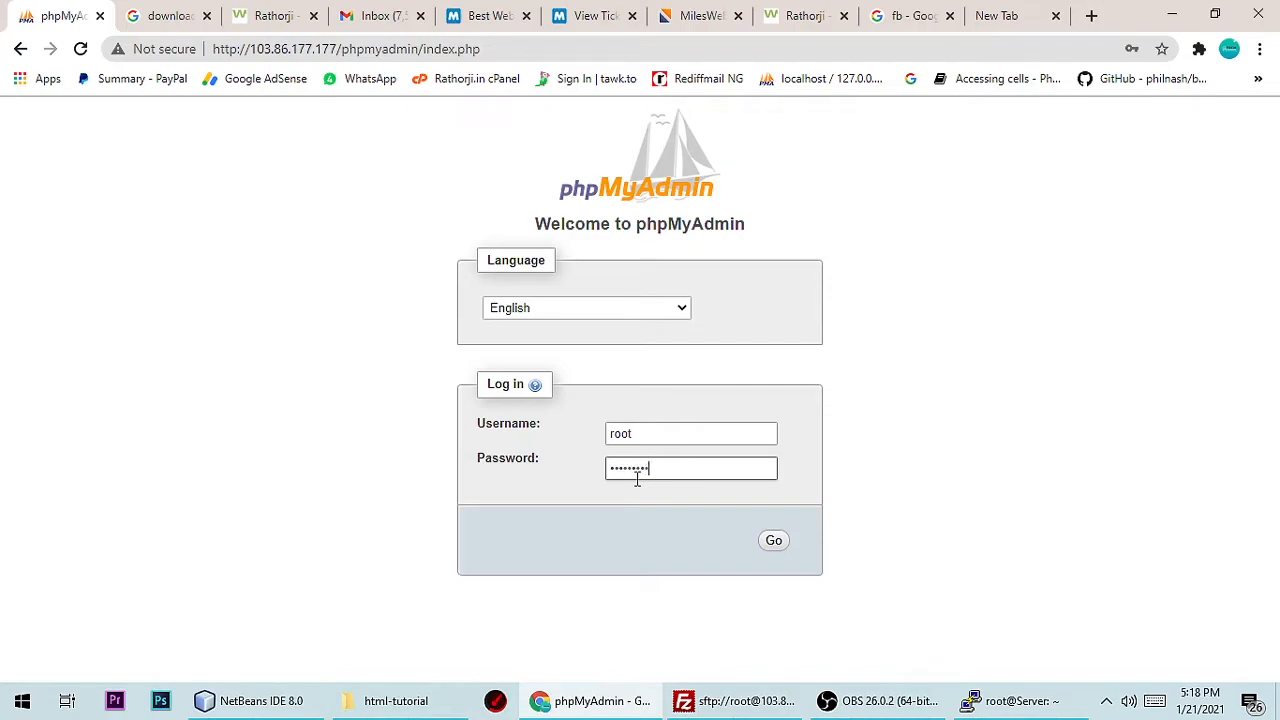
pyautogui.click(774, 540)
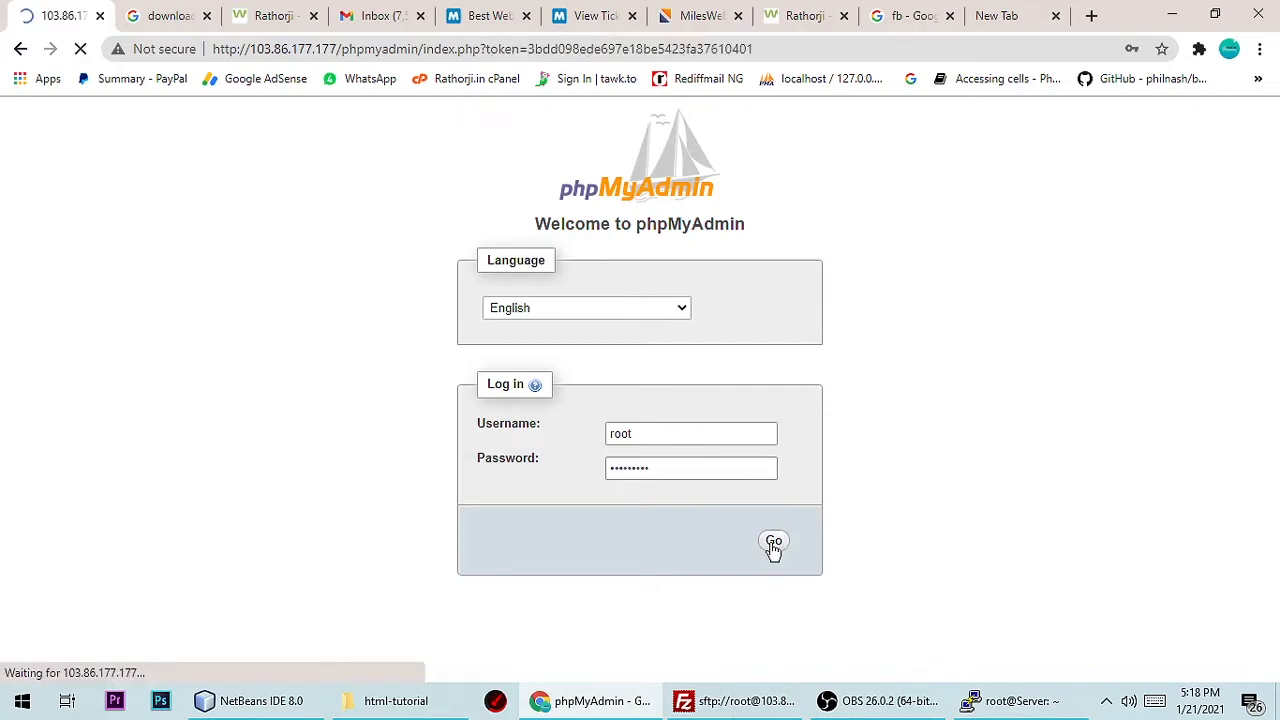
pyautogui.click(774, 541)
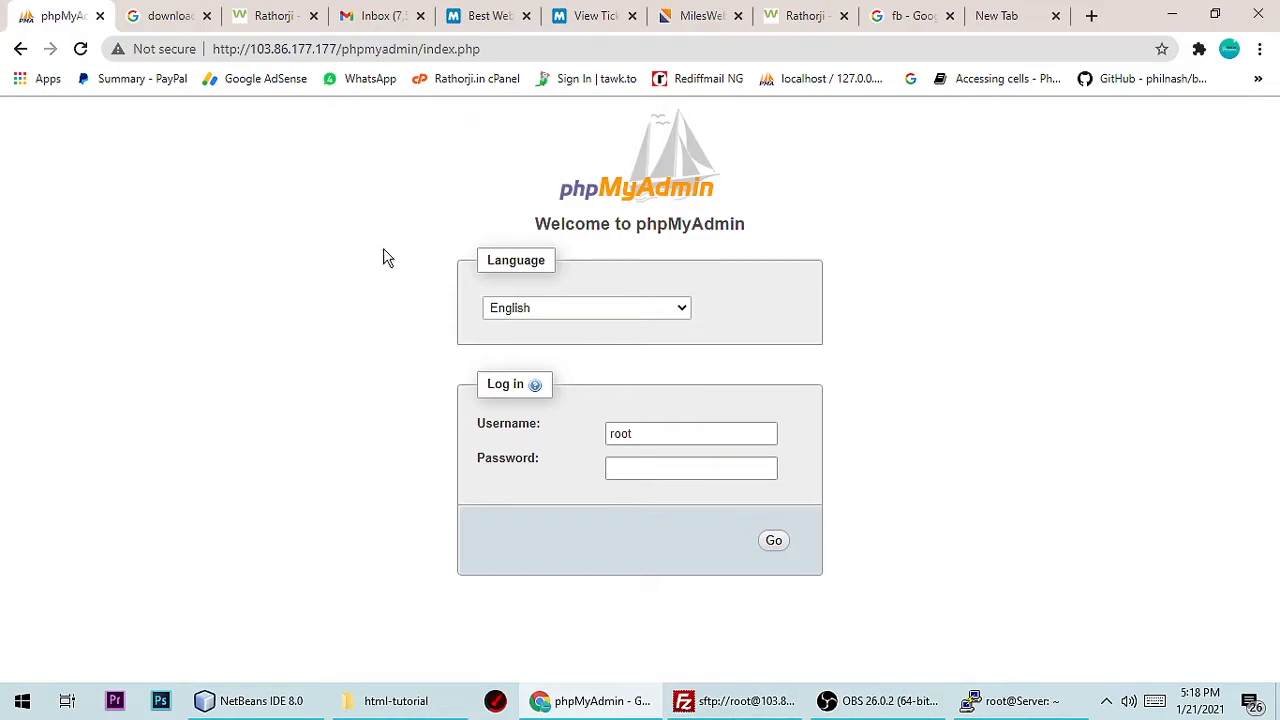
# Sign in on the MilesWeb tab to reach the Ubuntu VPS Information page
pyautogui.click(690, 15)
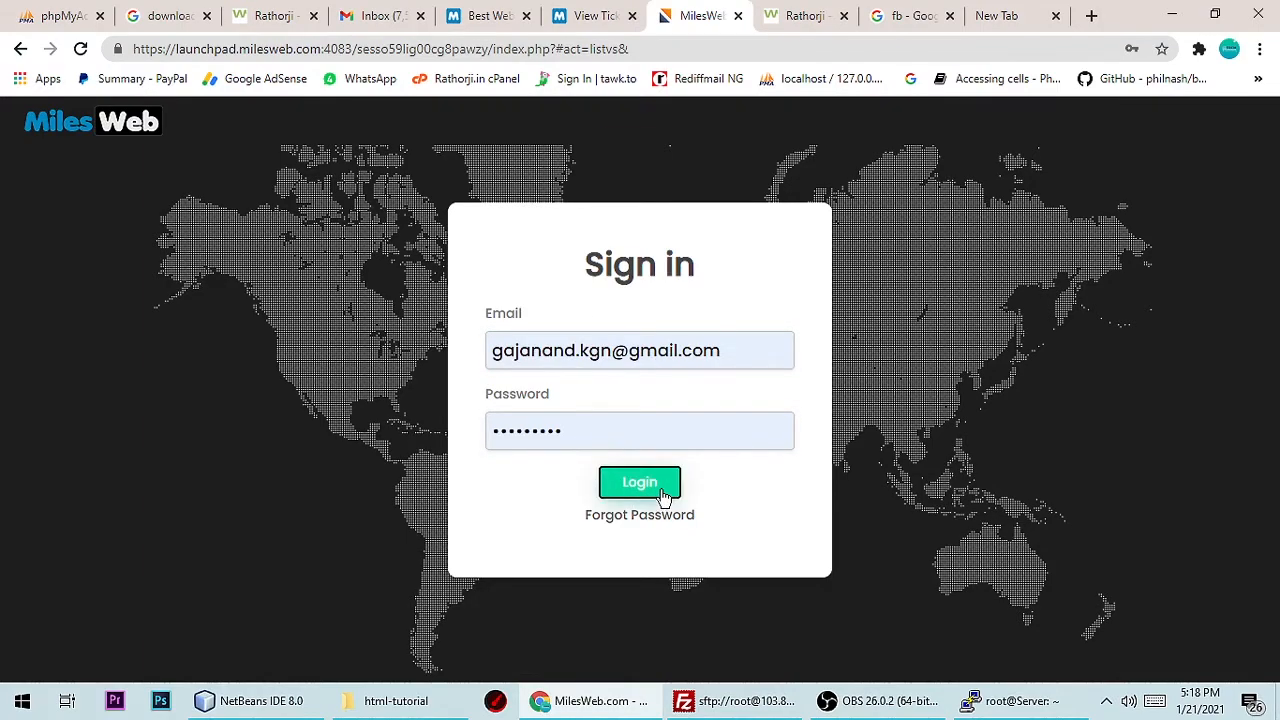
pyautogui.click(639, 481)
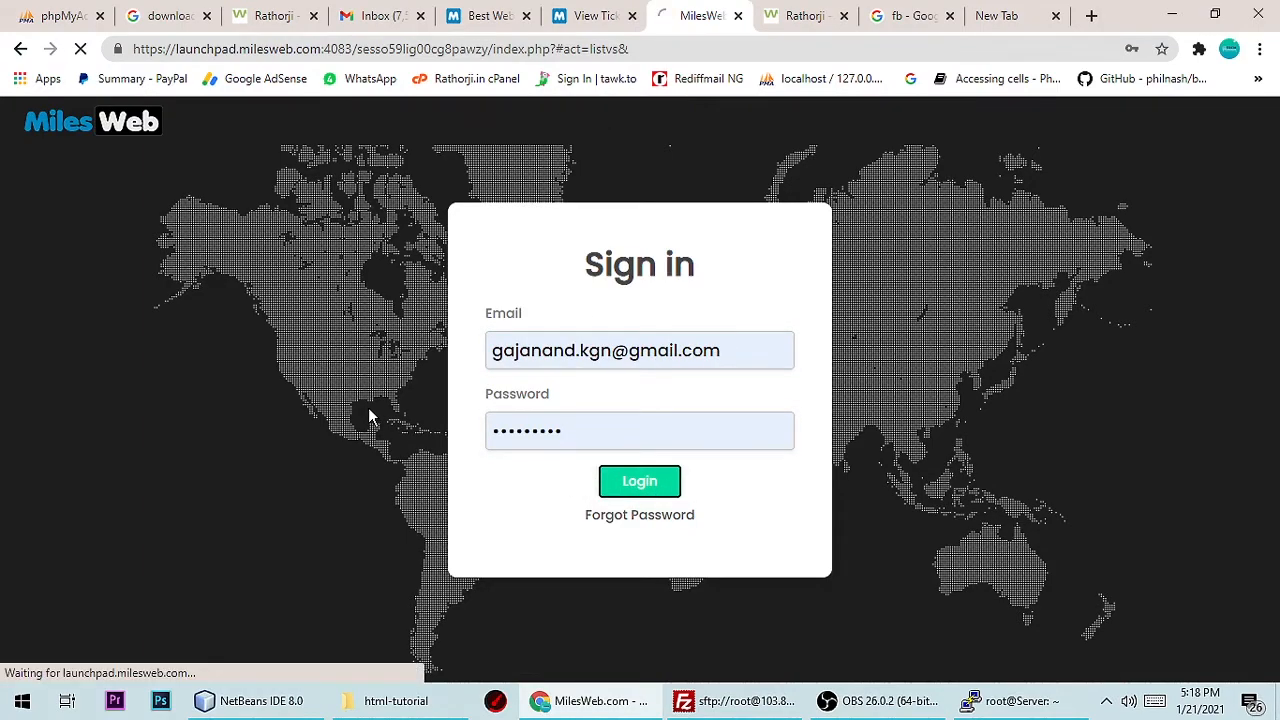
pyautogui.click(639, 481)
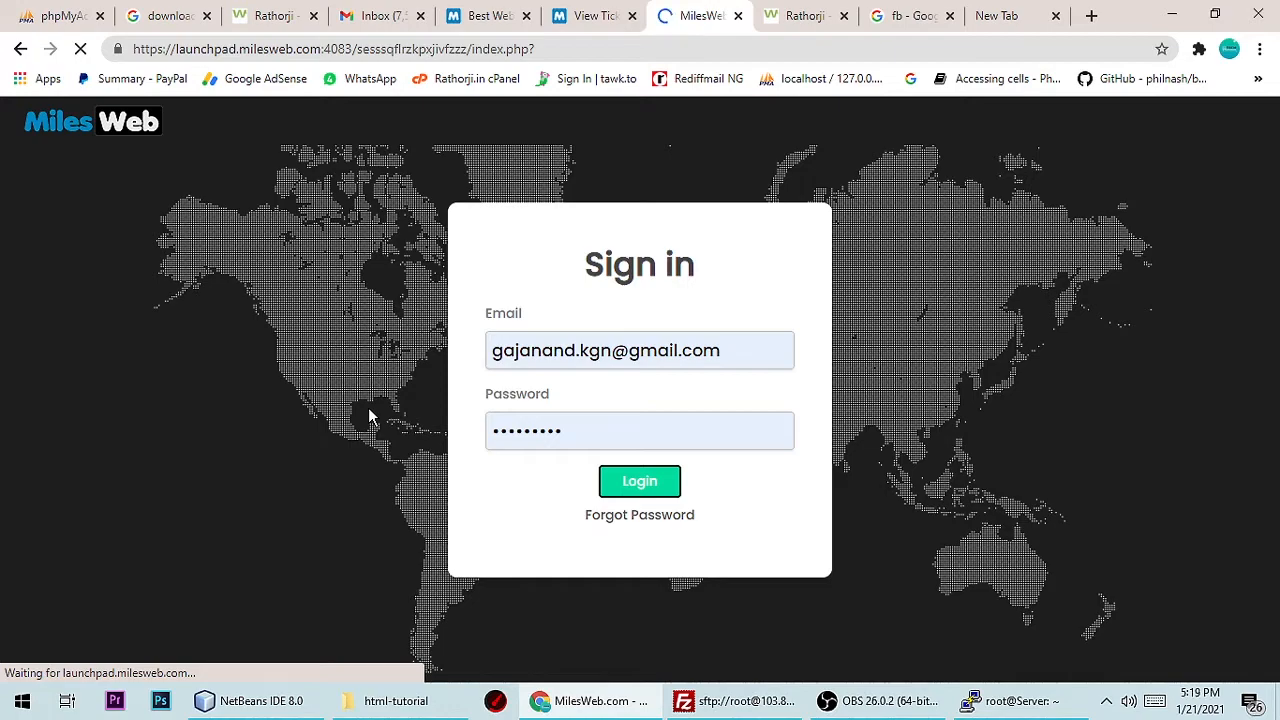
pyautogui.click(639, 481)
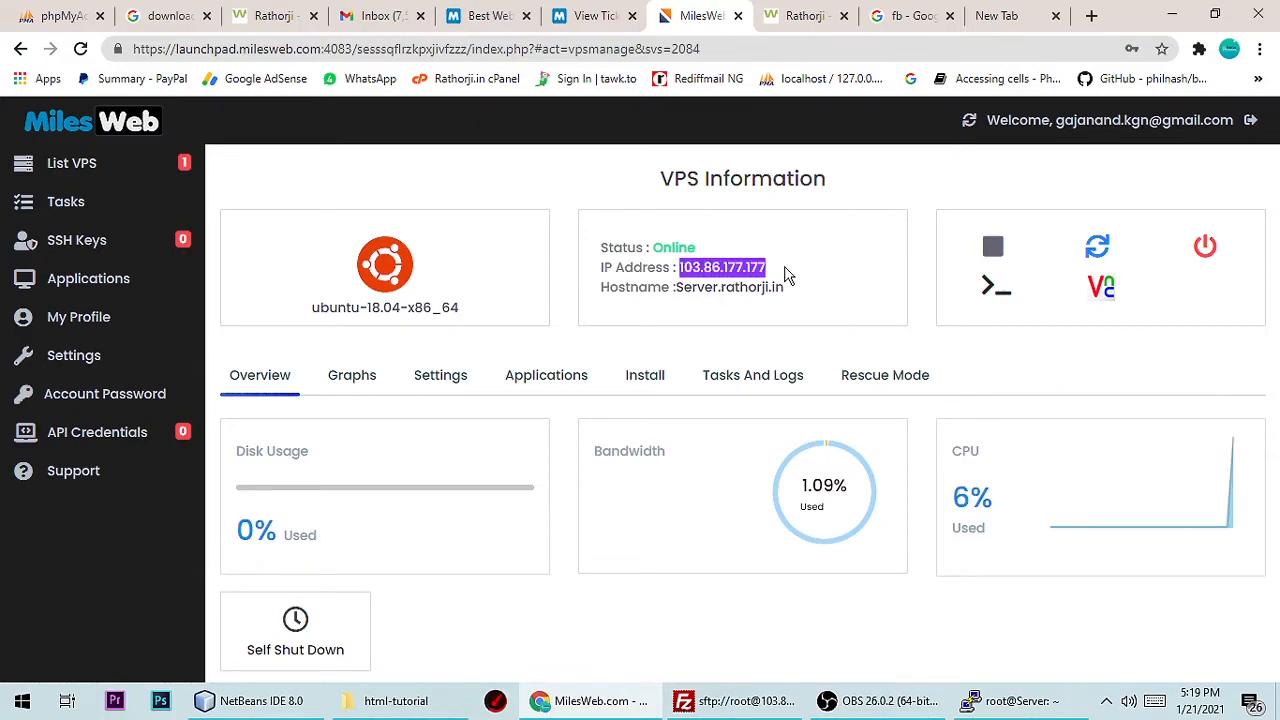
pyautogui.moveTo(857, 500)
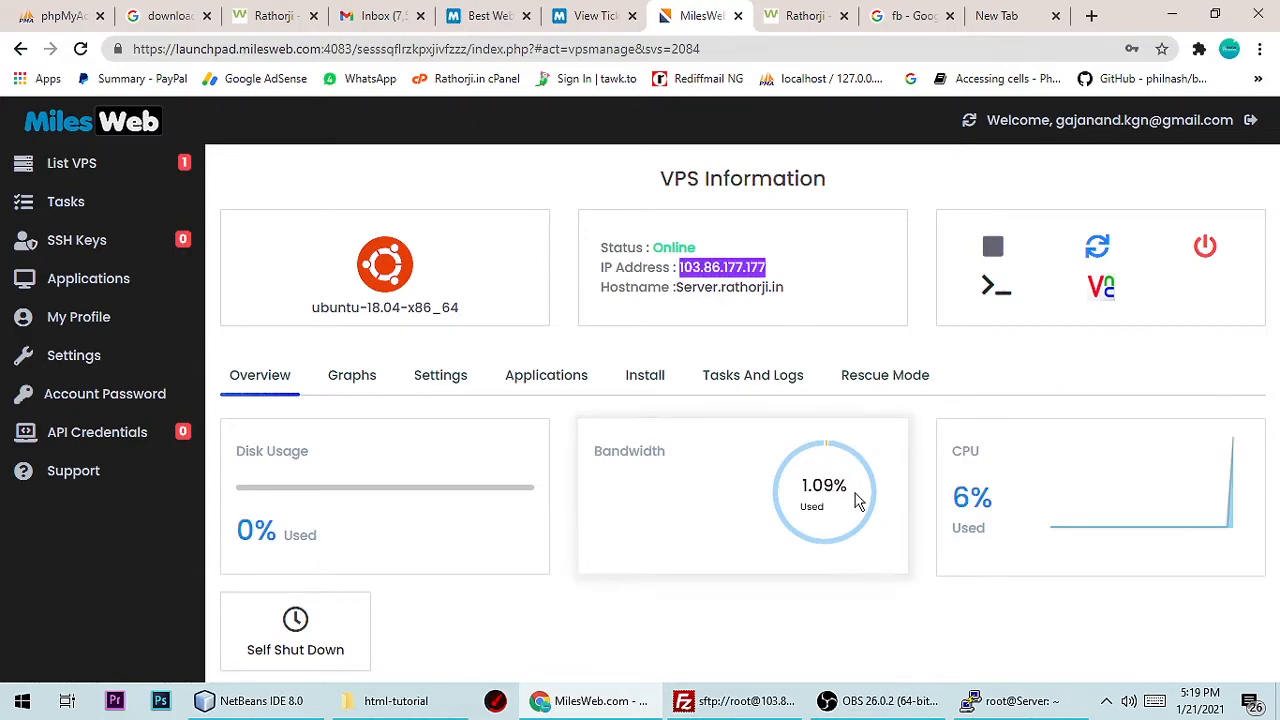
# Launch PuTTY and enter host 103.86.177.177 for an SSH connection
pyautogui.click(996, 285)
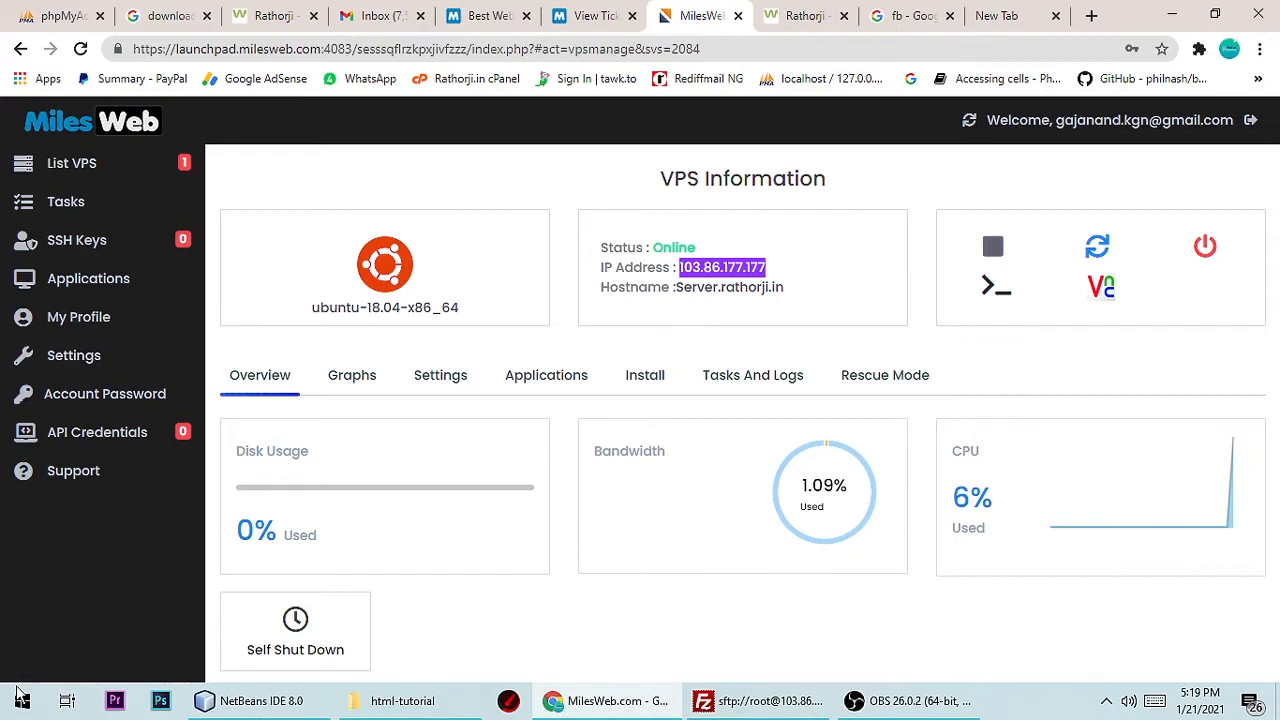
pyautogui.moveTo(20, 700)
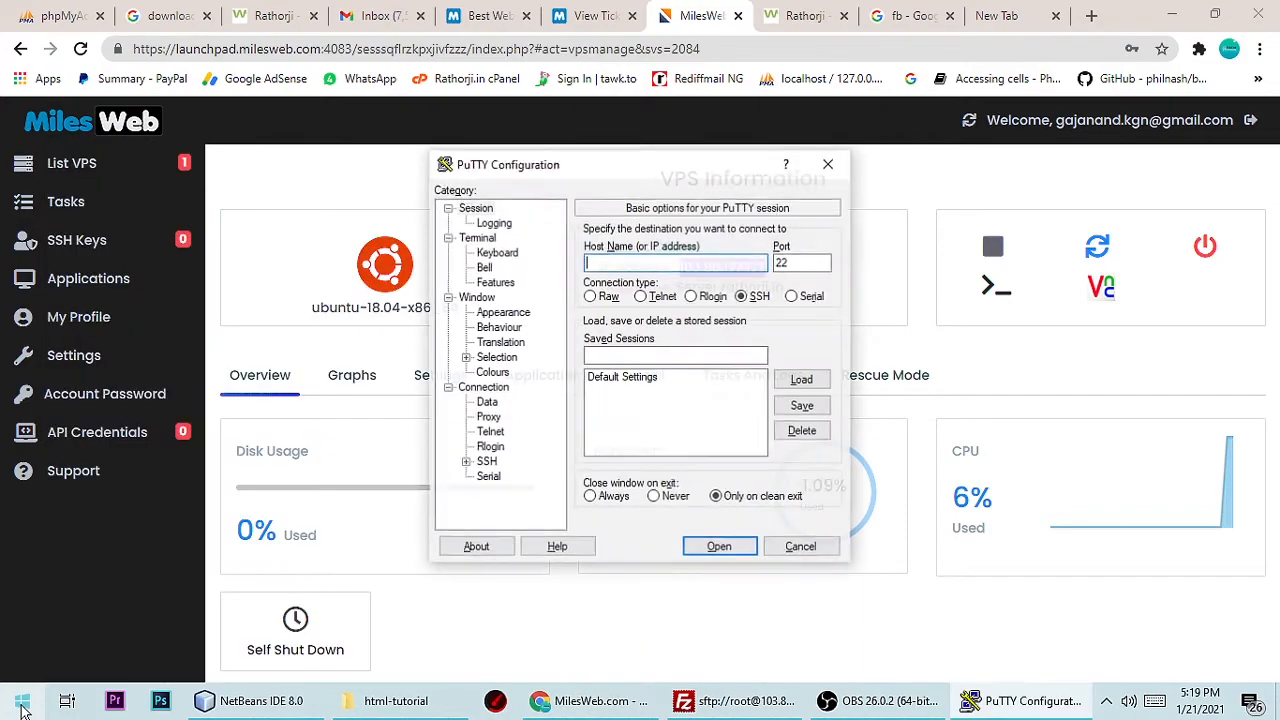
pyautogui.write('103.86.177.177')
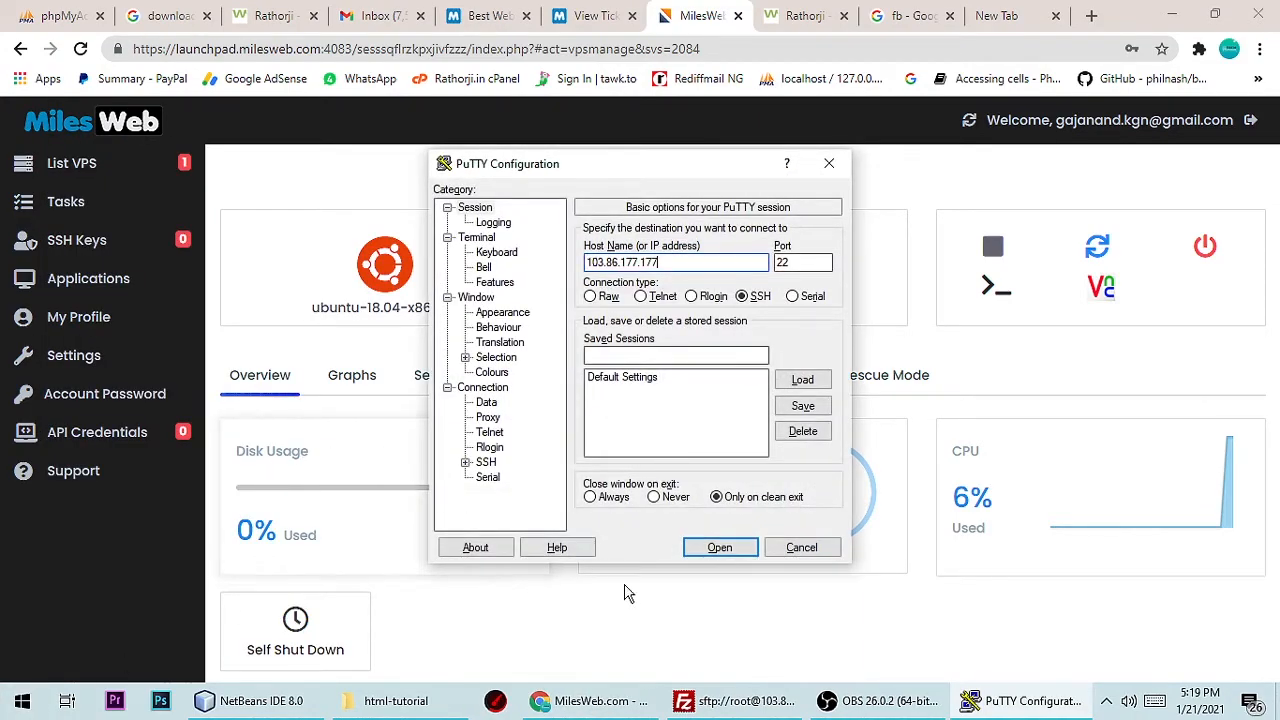
# Connect over SSH, log in as root, and minimize the terminal
pyautogui.click(719, 547)
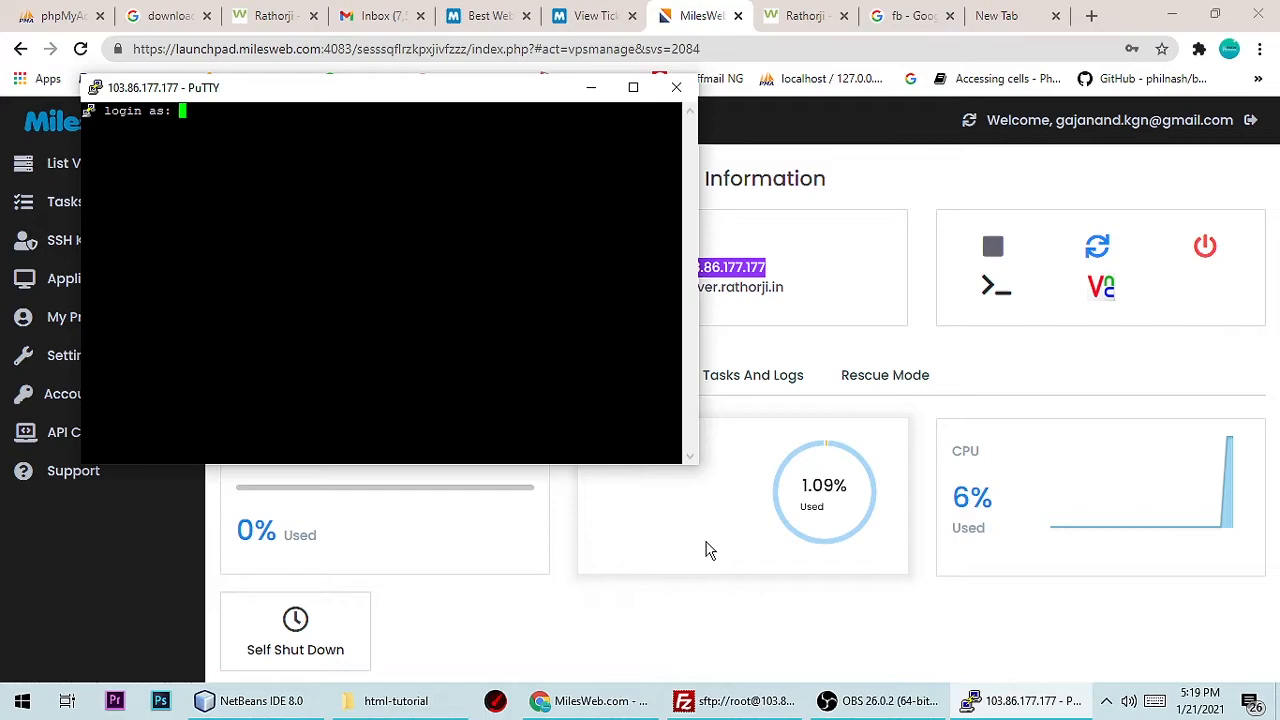
pyautogui.write('root')
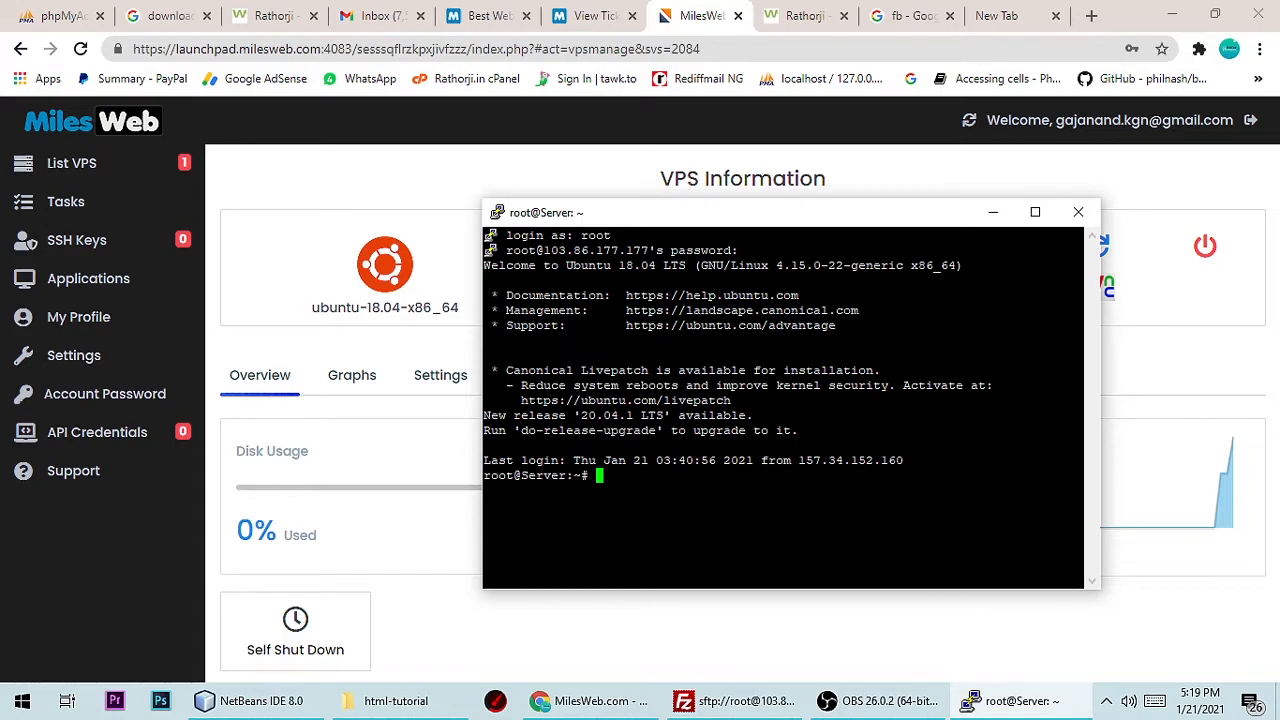
pyautogui.moveTo(875, 228)
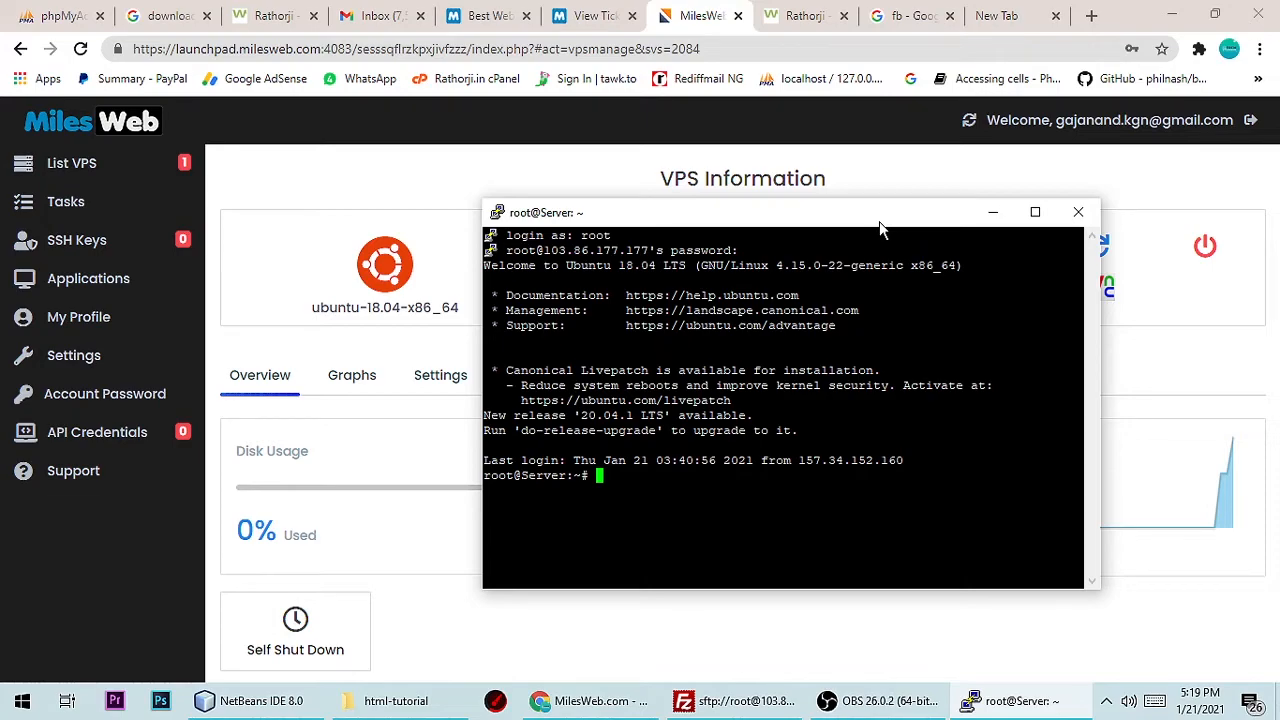
pyautogui.click(1078, 212)
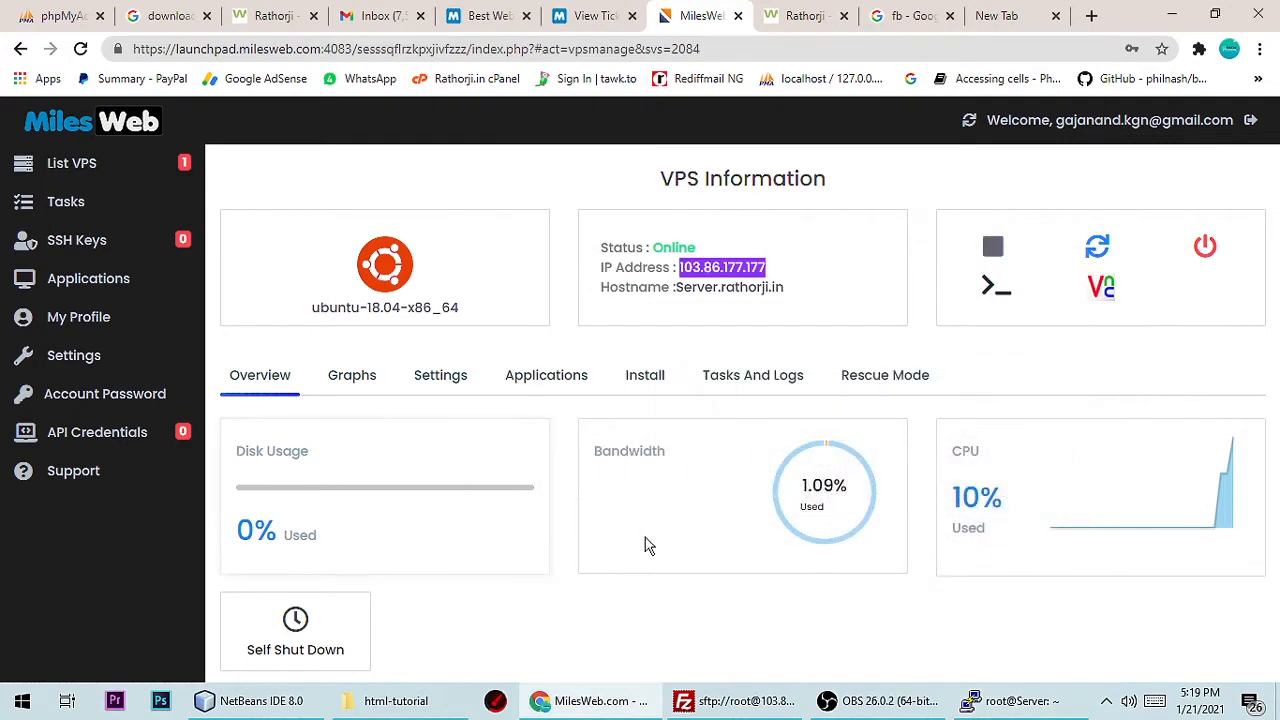
pyautogui.moveTo(645, 390)
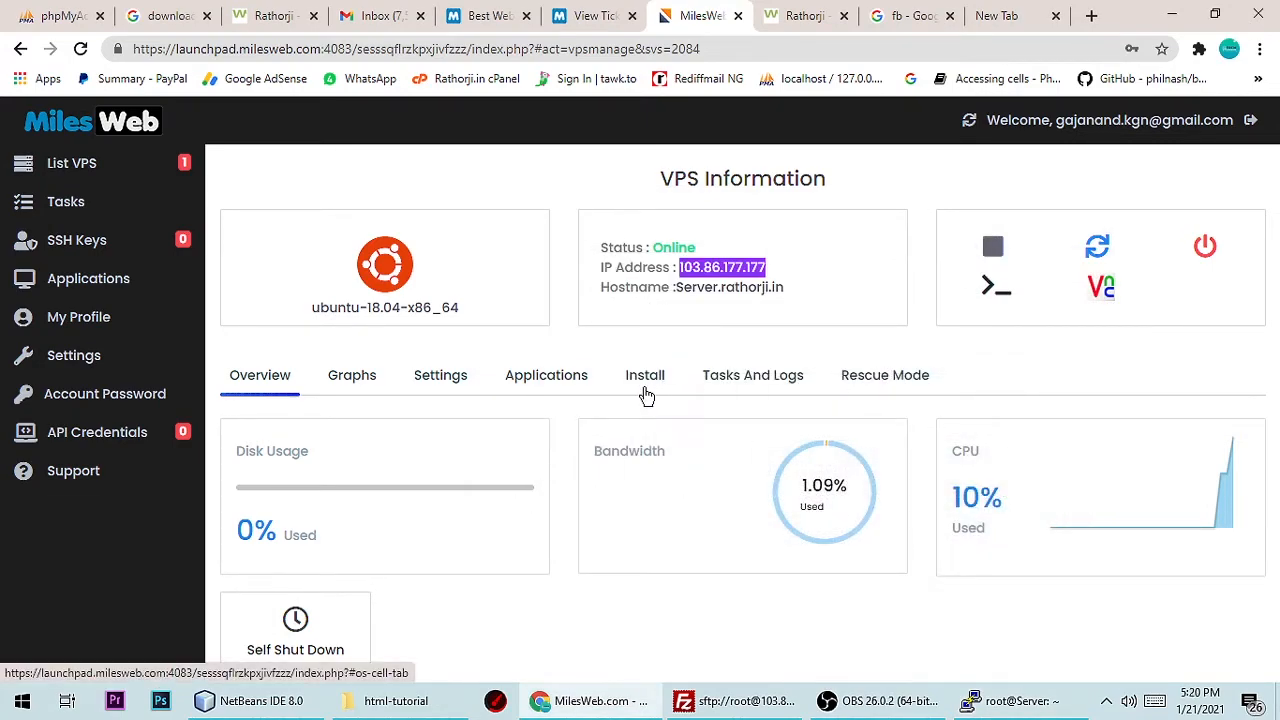
# Scroll the MilesWeb VPS Information page showing status, IP and hostname
pyautogui.scroll(-3)
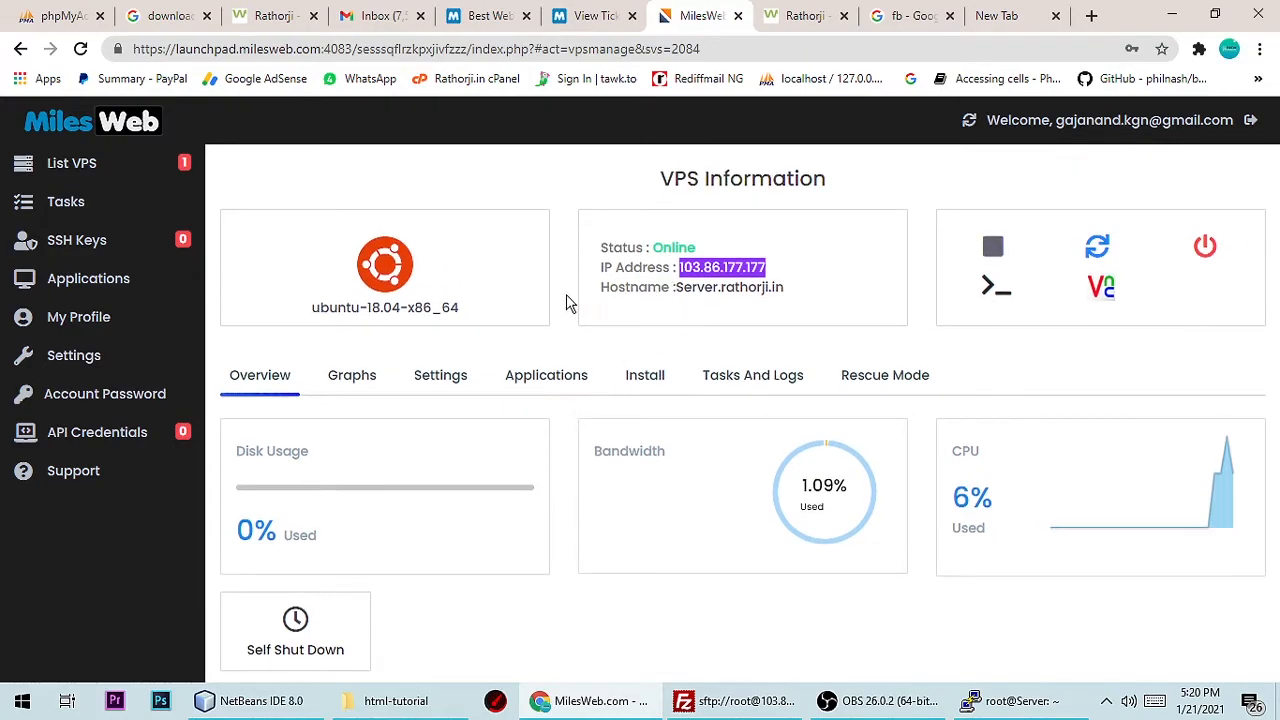
pyautogui.moveTo(678, 447)
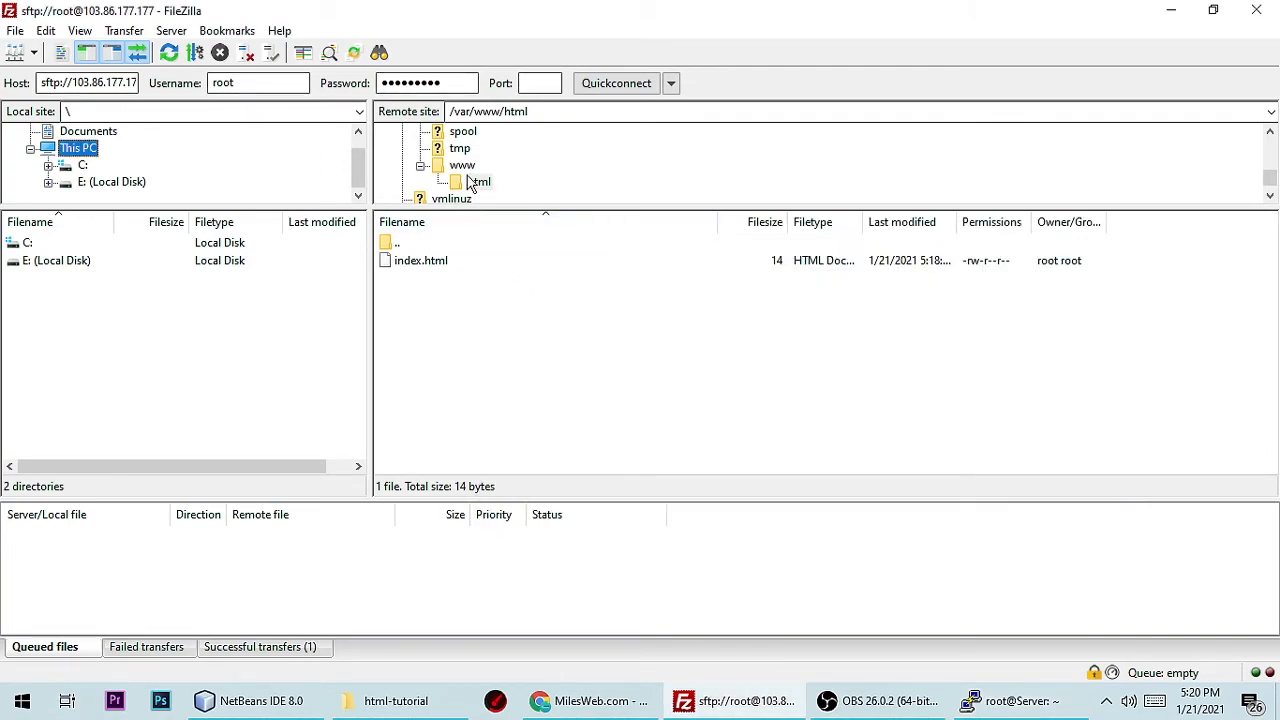
# Scroll FileZilla's remote tree to /var/www/html, then return to the VPS panel
pyautogui.scroll(3)
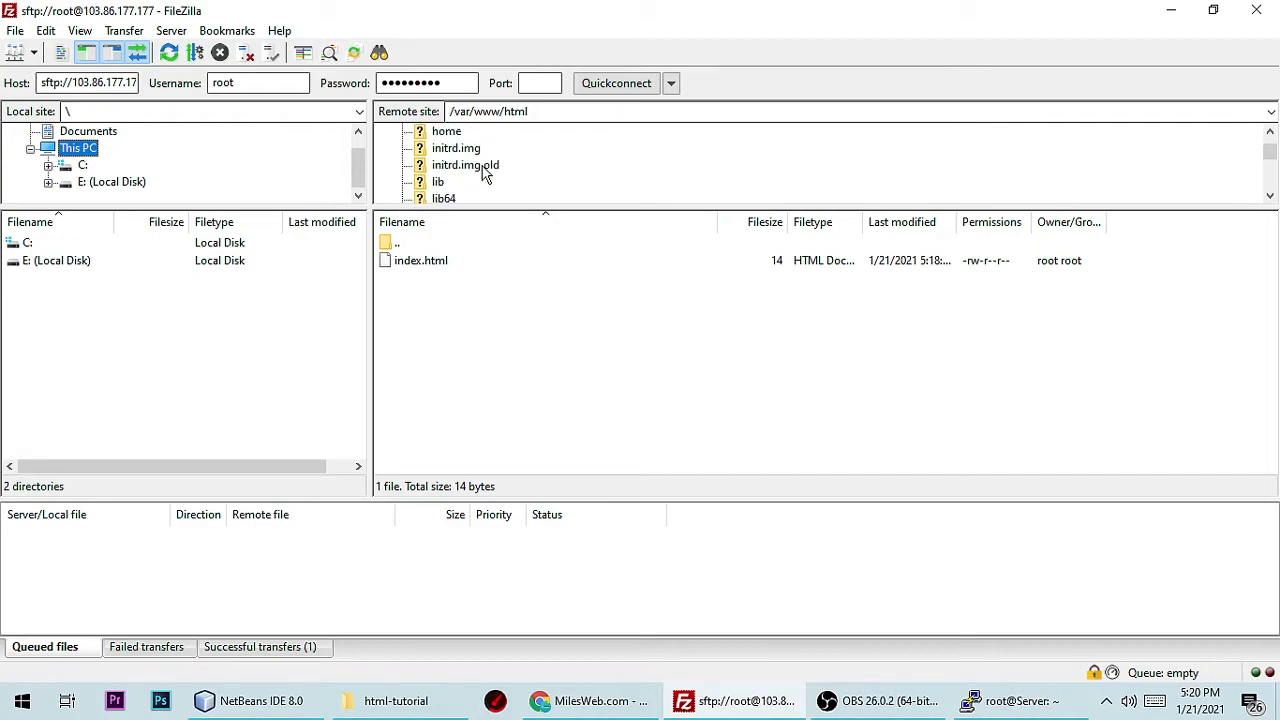
pyautogui.scroll(-3)
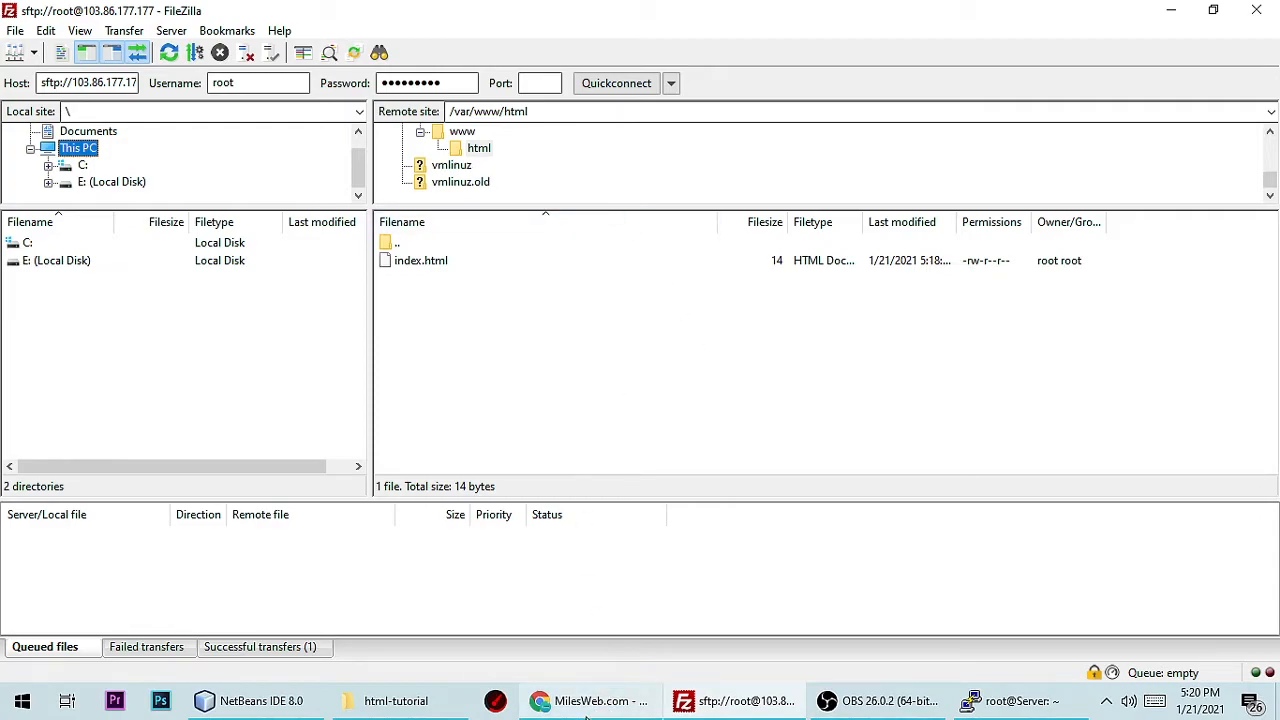
pyautogui.click(540, 700)
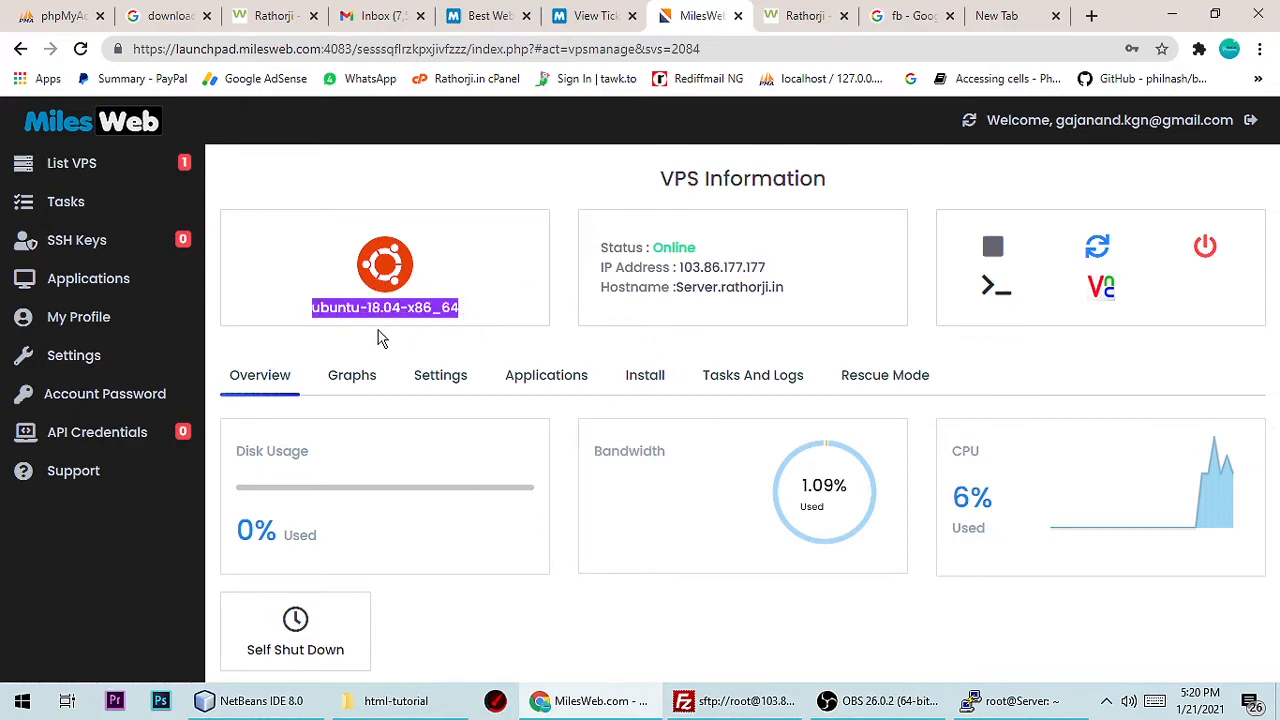
pyautogui.moveTo(546, 375)
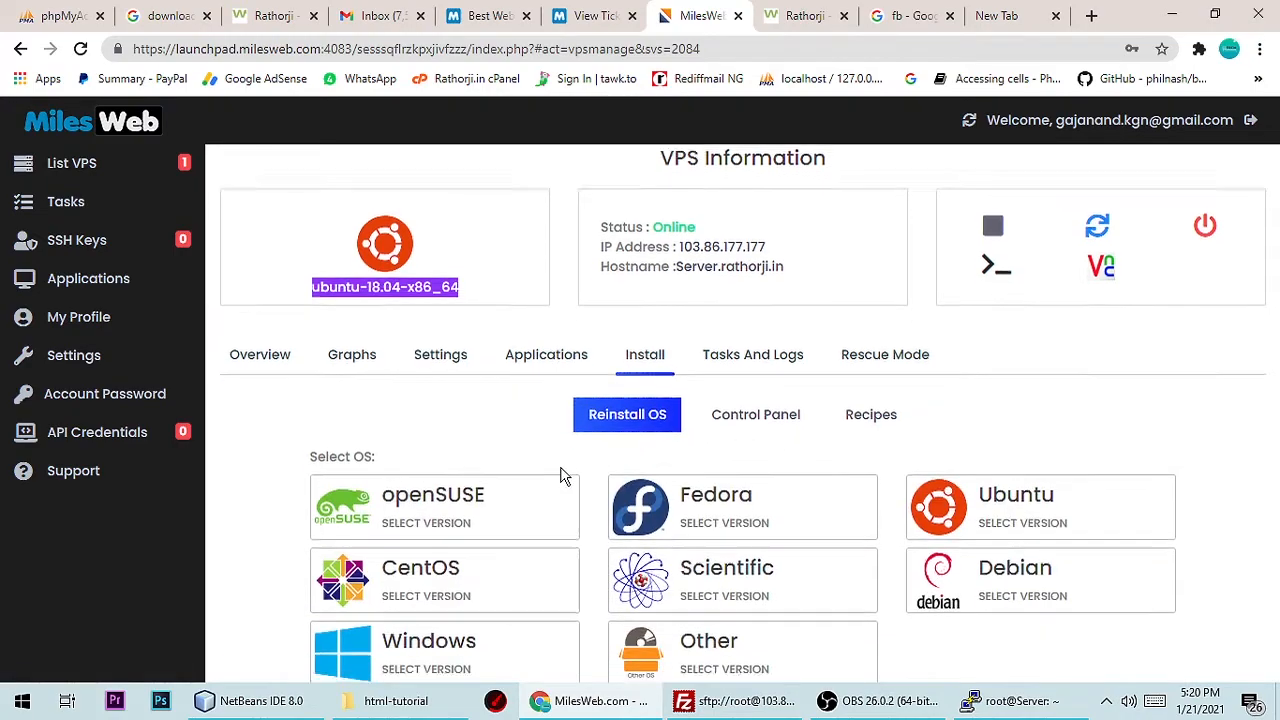
# Scroll the Reinstall OS section down to the Select OS tiles
pyautogui.scroll(-3)
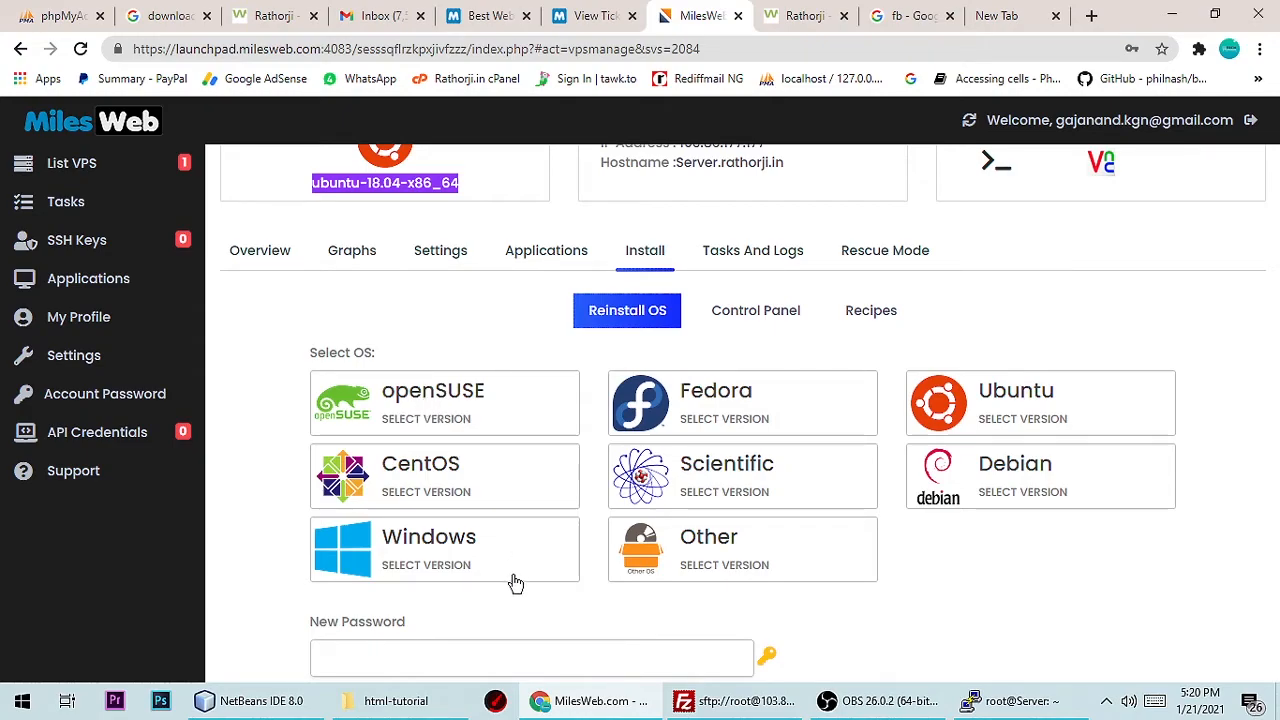
pyautogui.moveTo(547, 578)
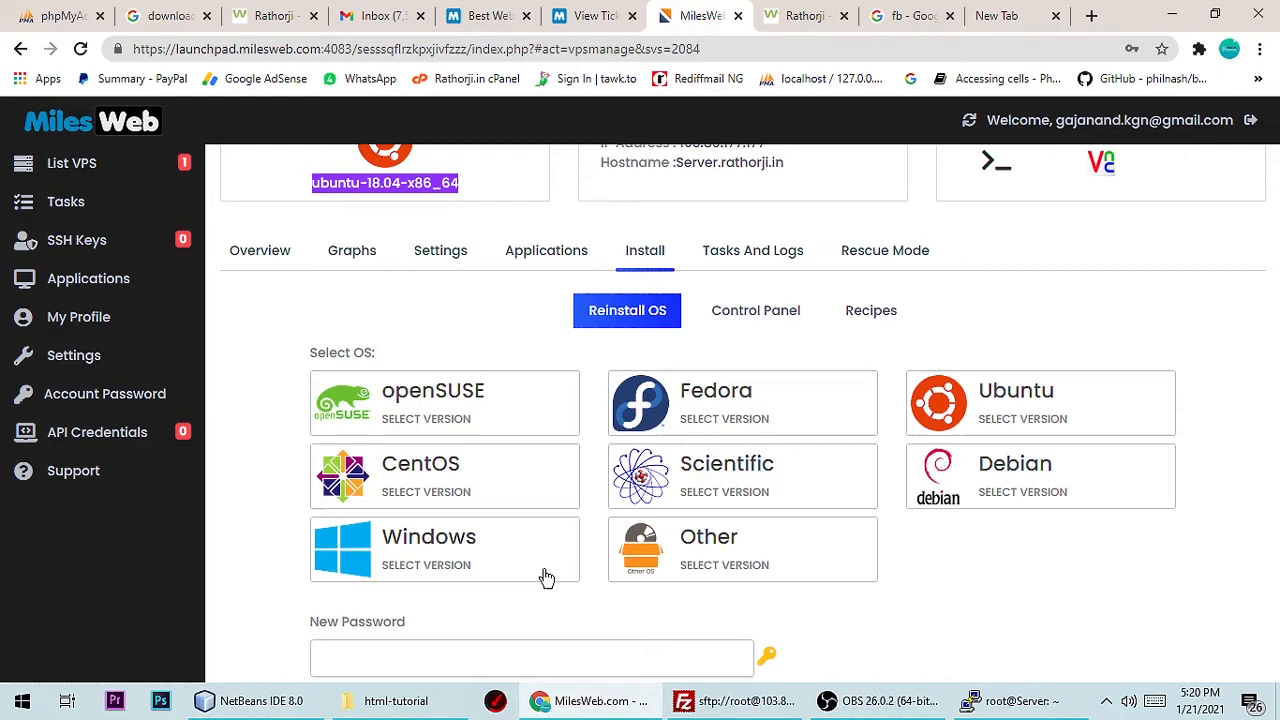
pyautogui.moveTo(458, 490)
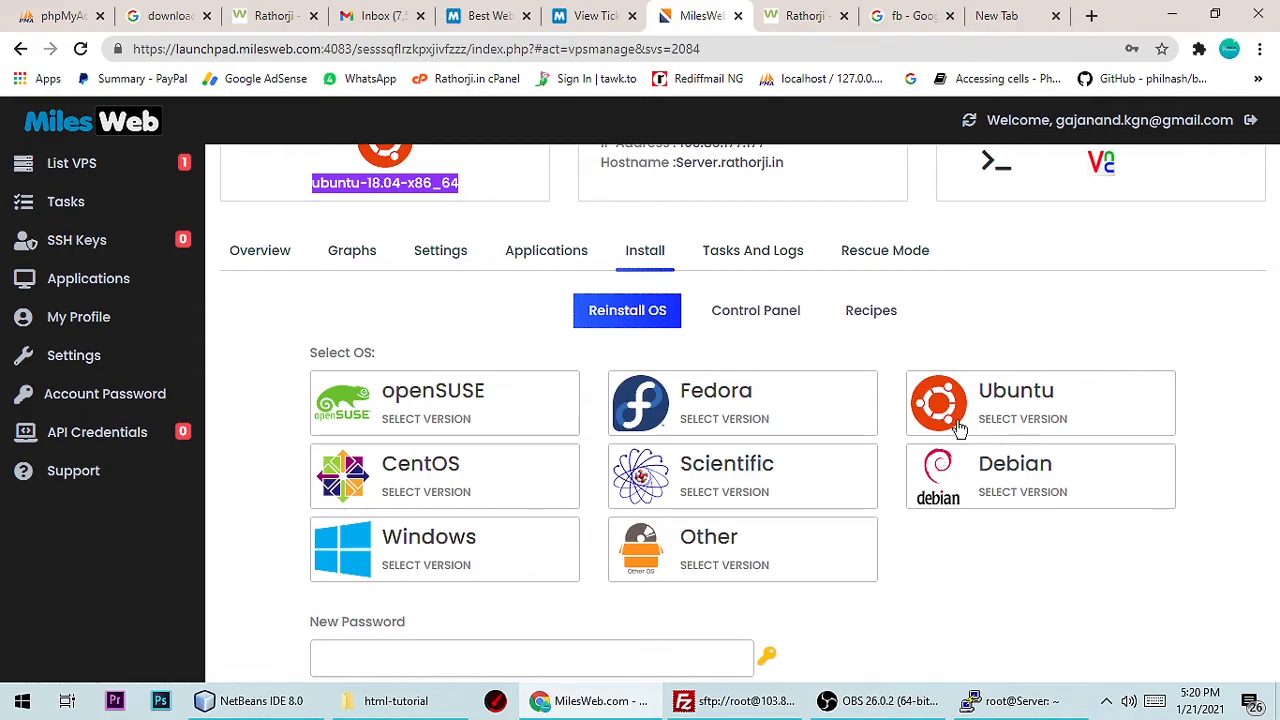
# Open the Ubuntu tile's version dropdown and review versions 14.04 through 18.10
pyautogui.click(1022, 418)
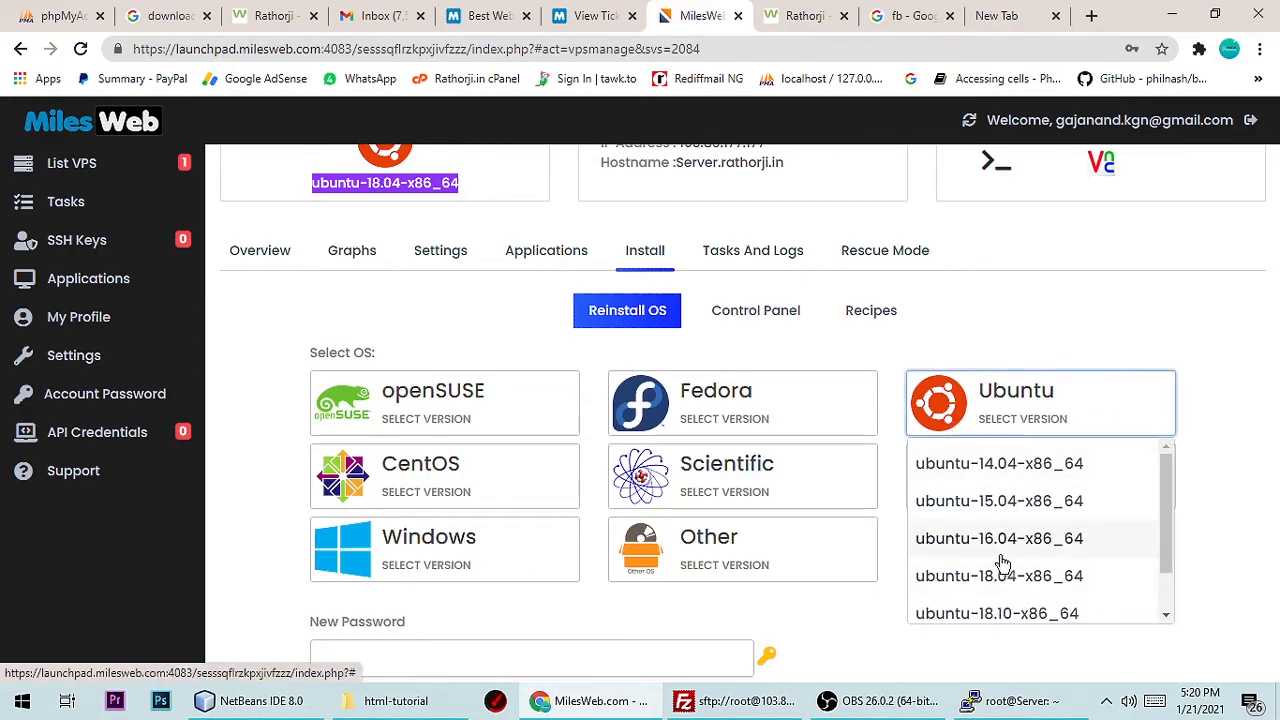
pyautogui.scroll(-3)
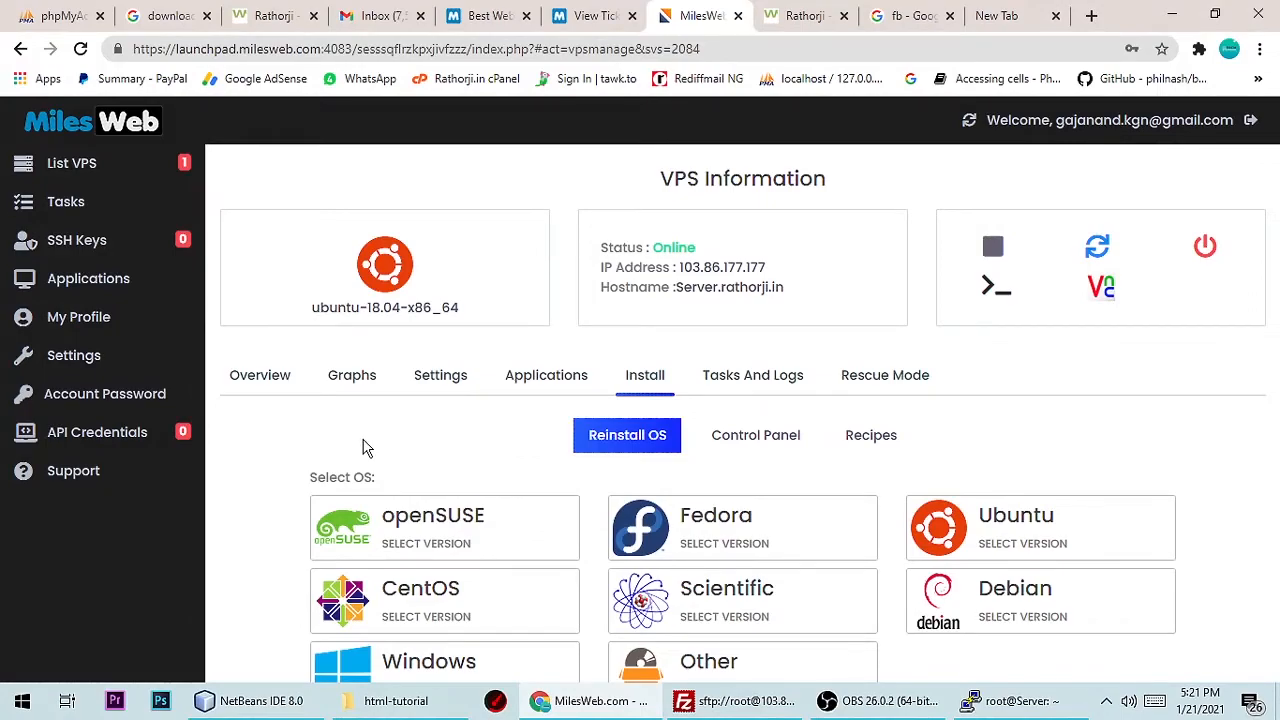
pyautogui.moveTo(371, 449)
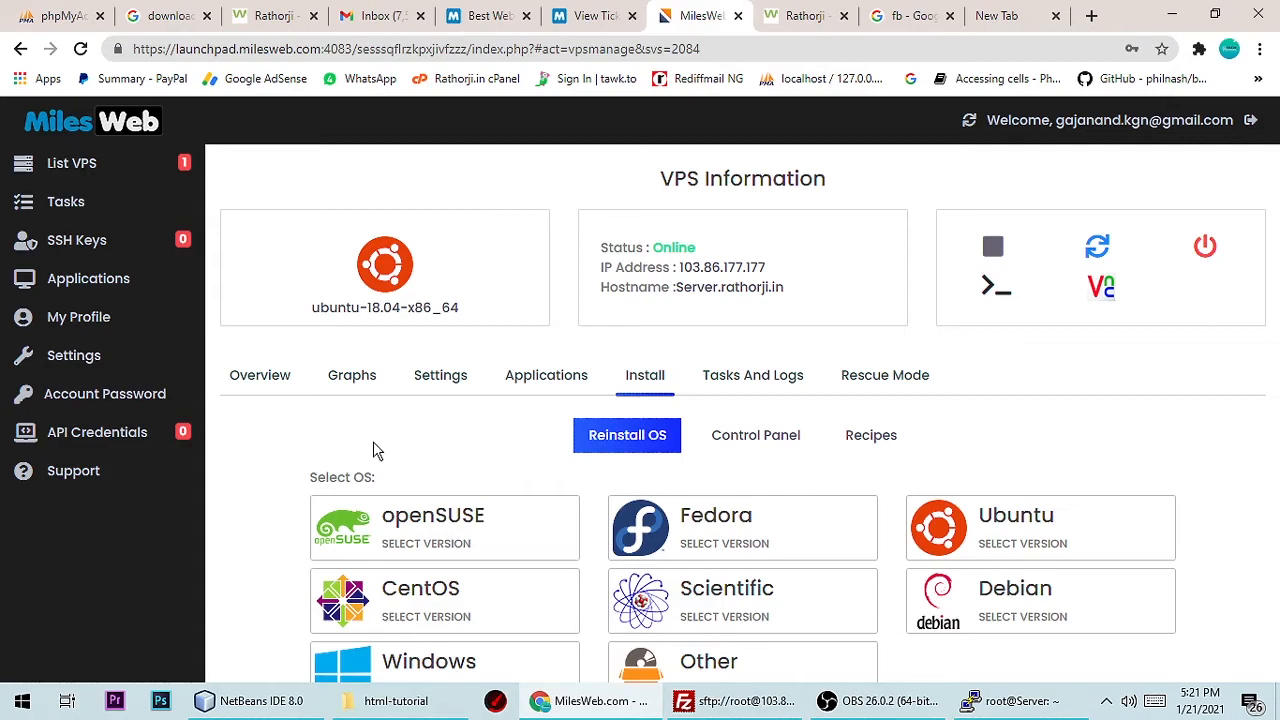
pyautogui.moveTo(492, 379)
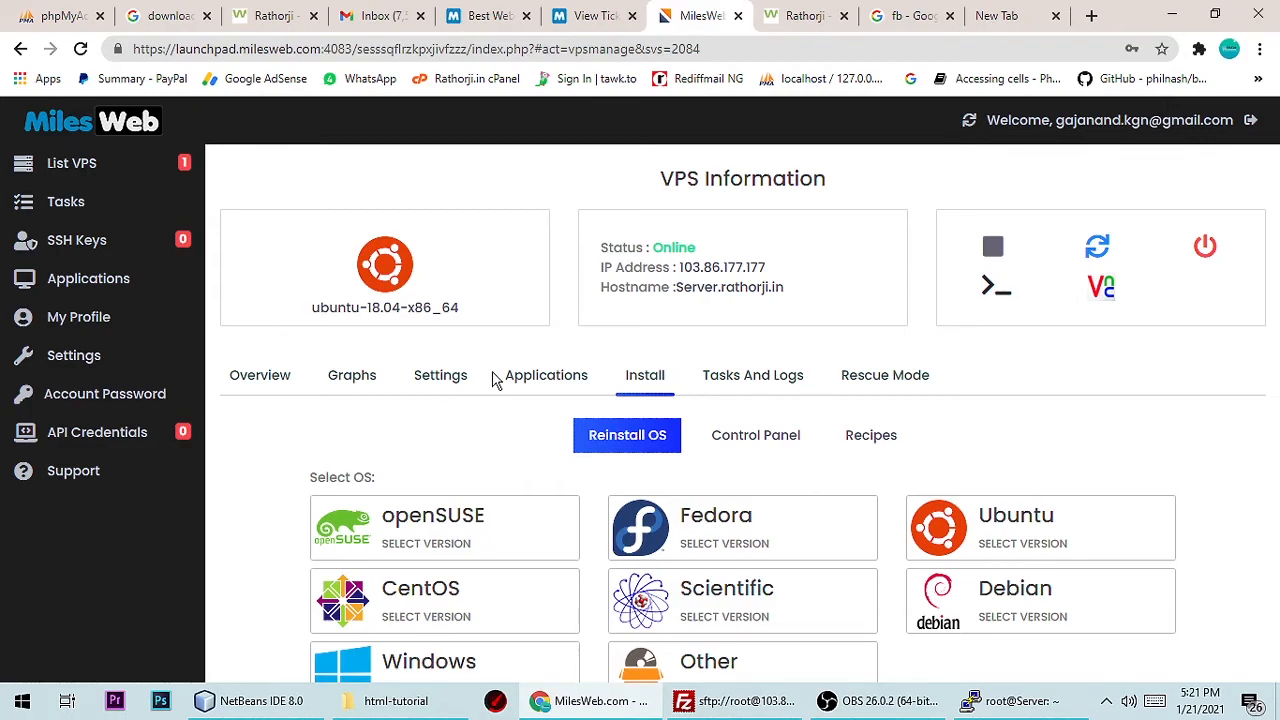
pyautogui.moveTo(495, 372)
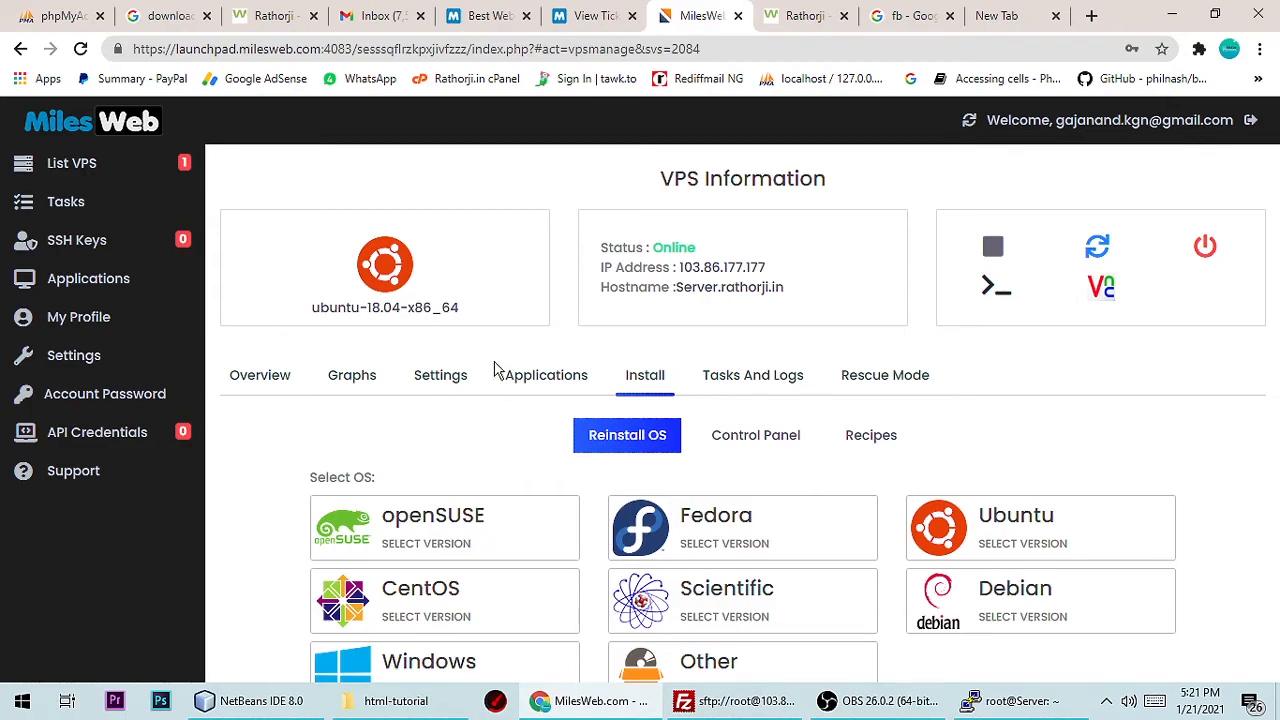
pyautogui.moveTo(491, 385)
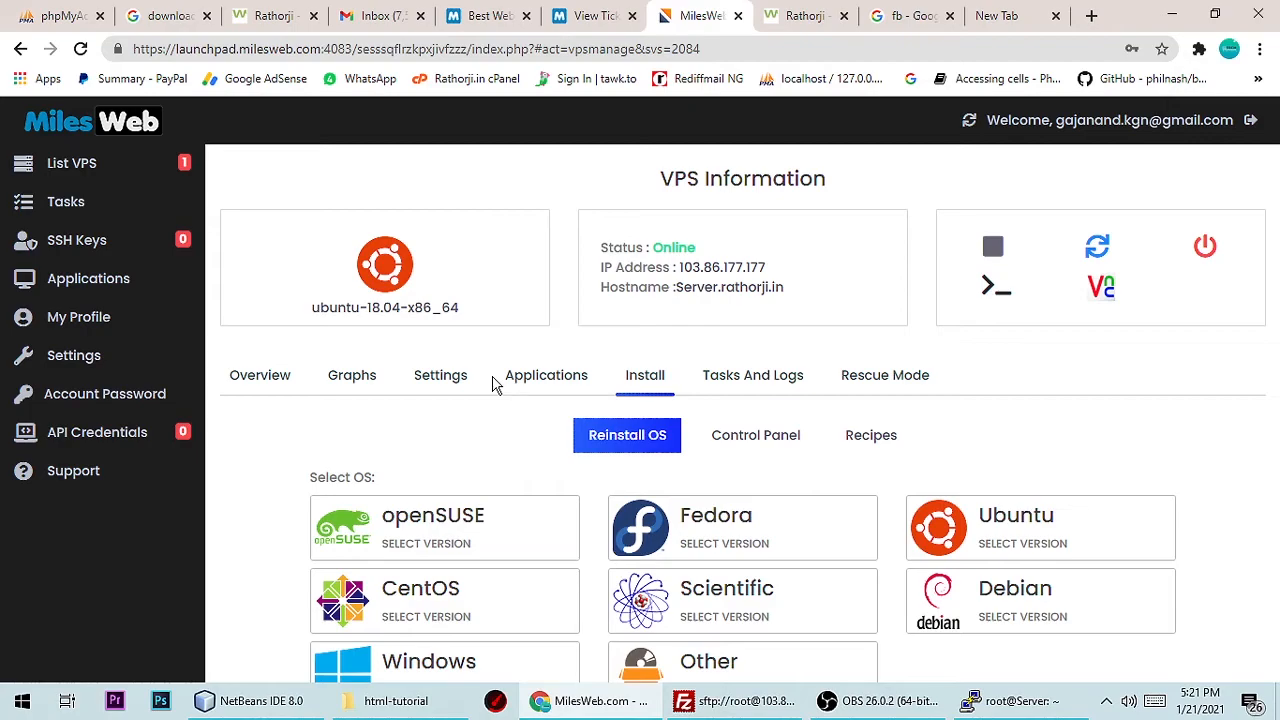
pyautogui.scroll(-3)
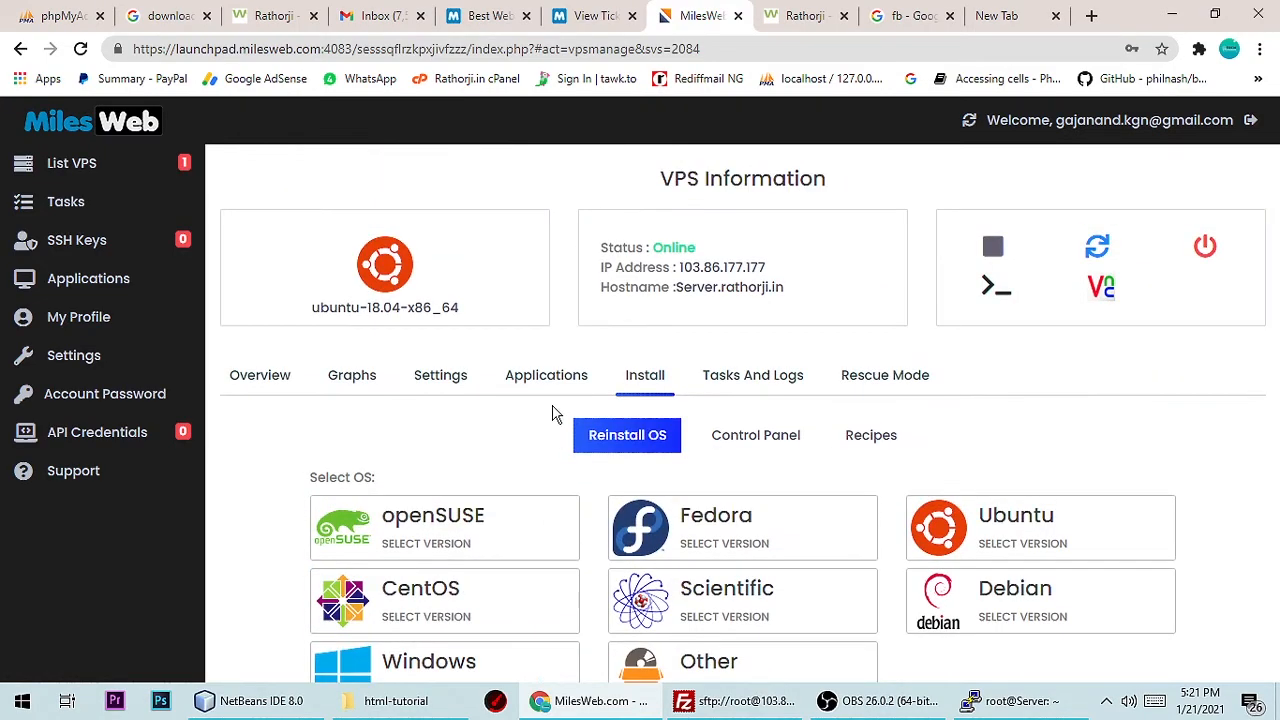
pyautogui.moveTo(520, 413)
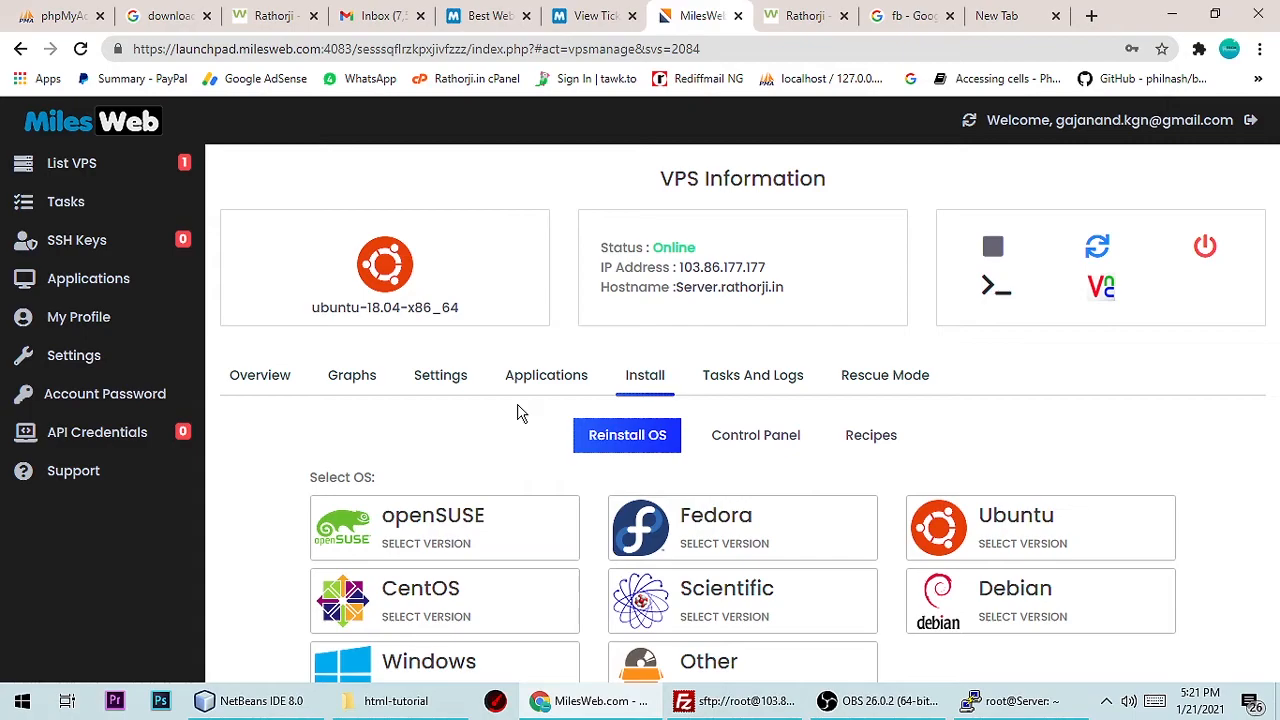
pyautogui.moveTo(390, 385)
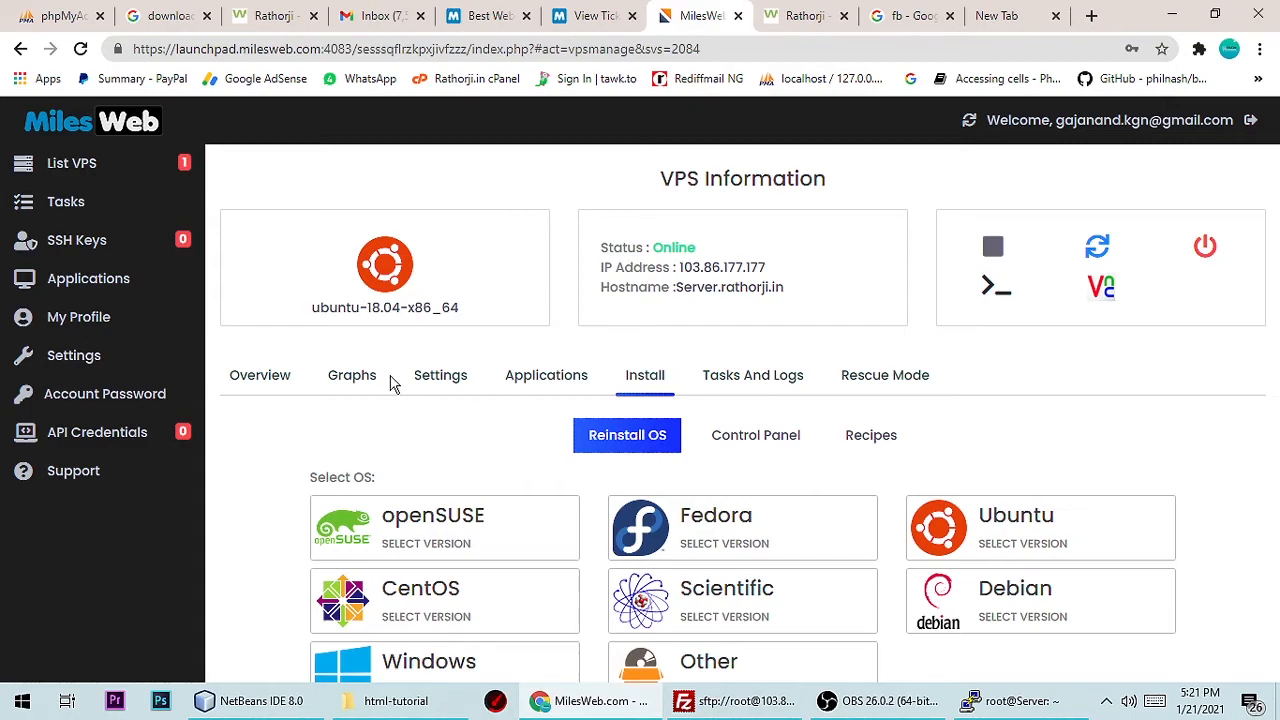
pyautogui.moveTo(520, 308)
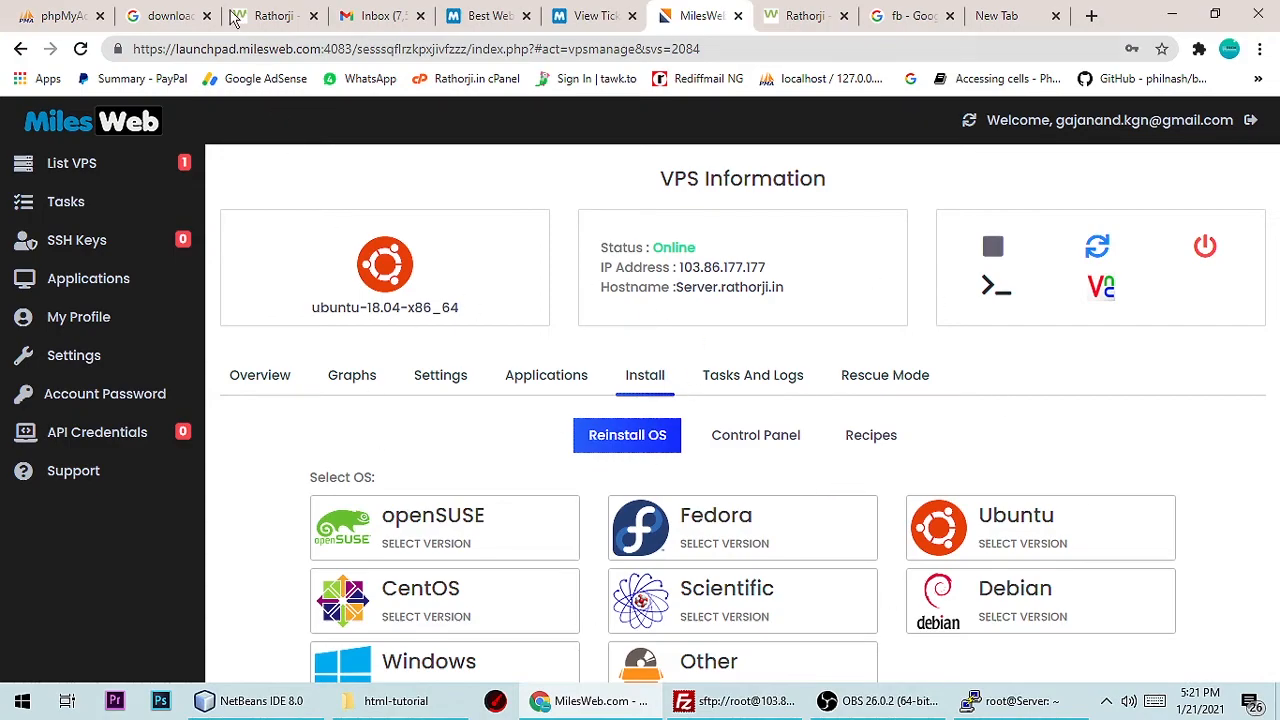
pyautogui.click(165, 15)
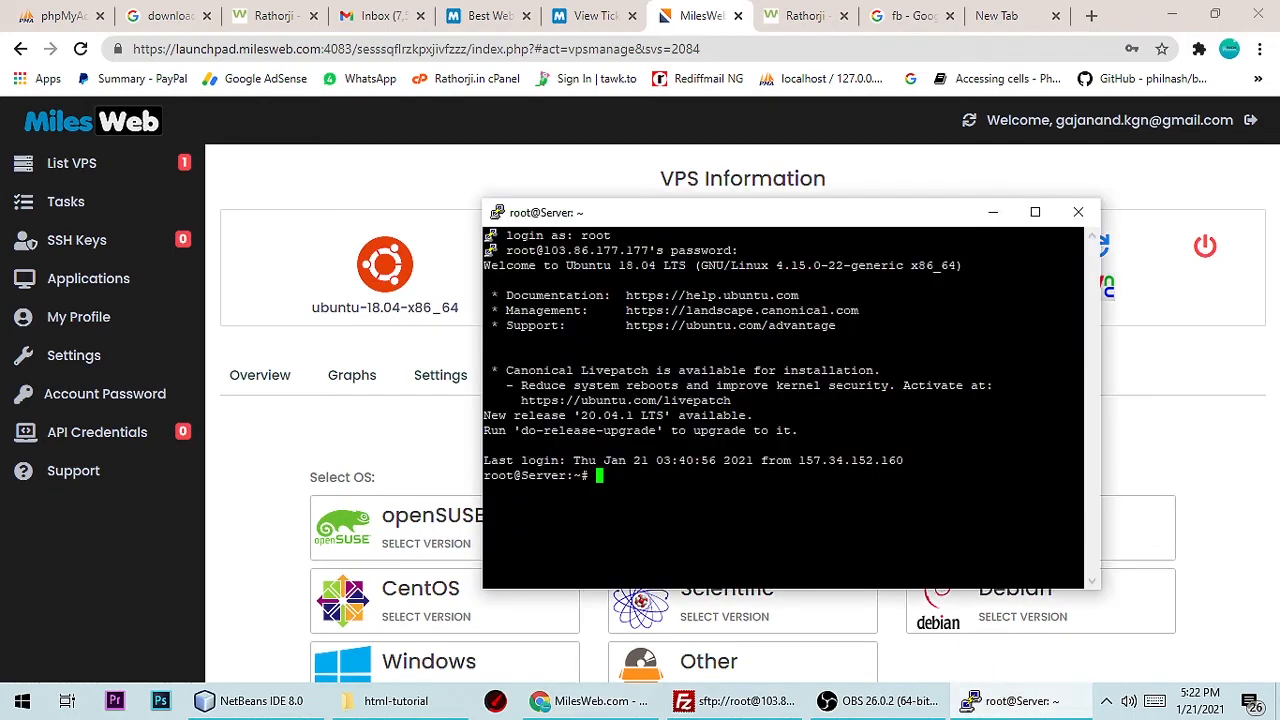
pyautogui.moveTo(755, 220)
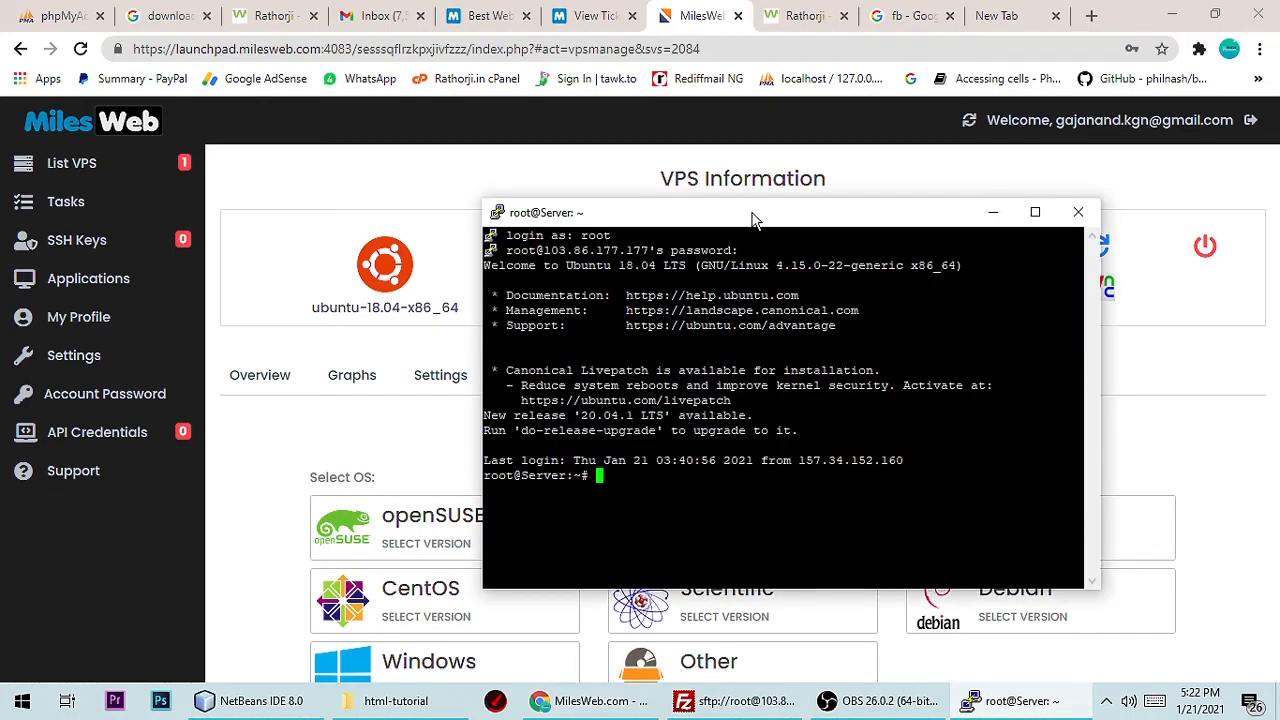
# Shift the PuTTY root@Server terminal window slightly to the right
pyautogui.moveTo(755, 212); pyautogui.dragTo(790, 212)
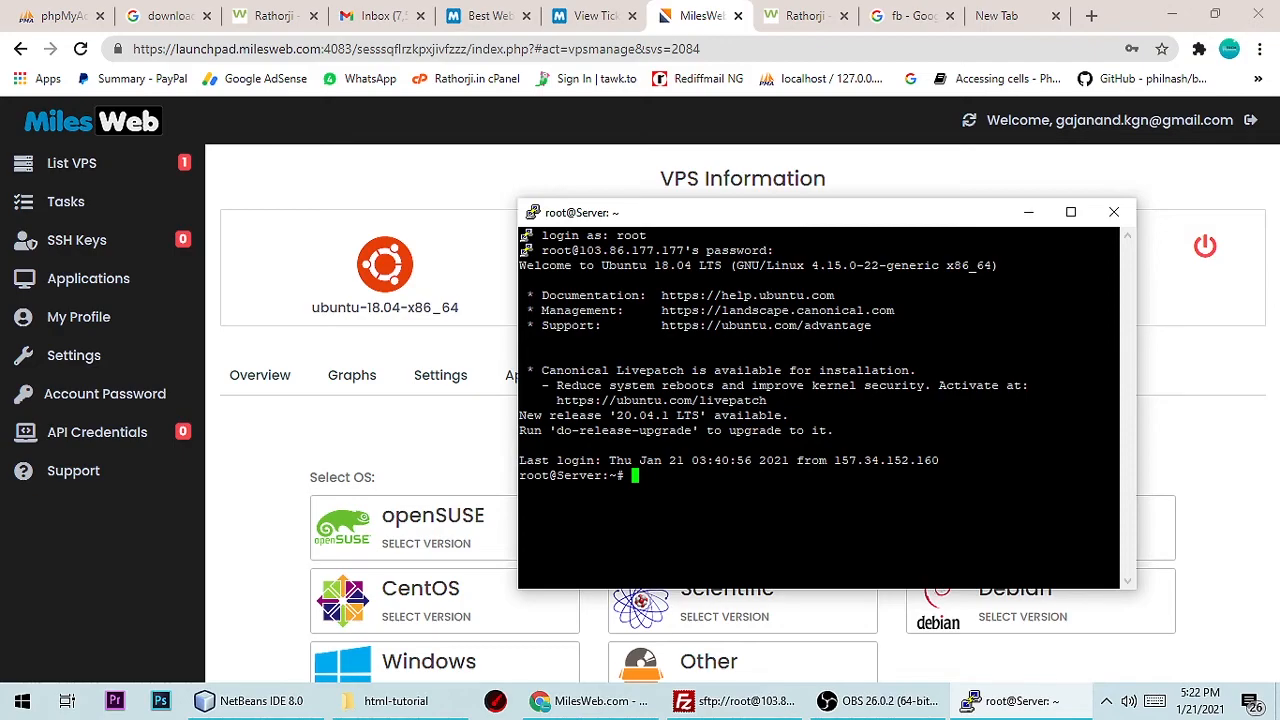